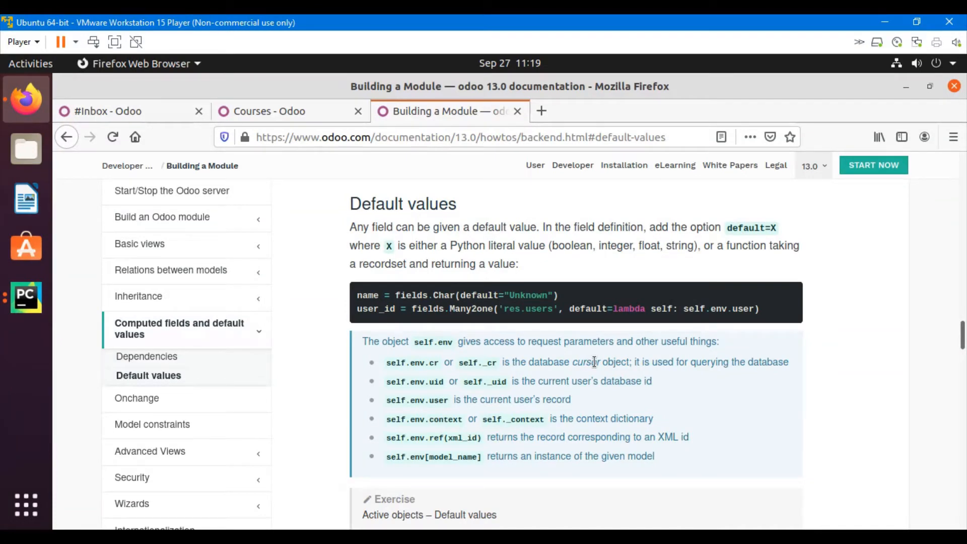
mouse_move(422, 259)
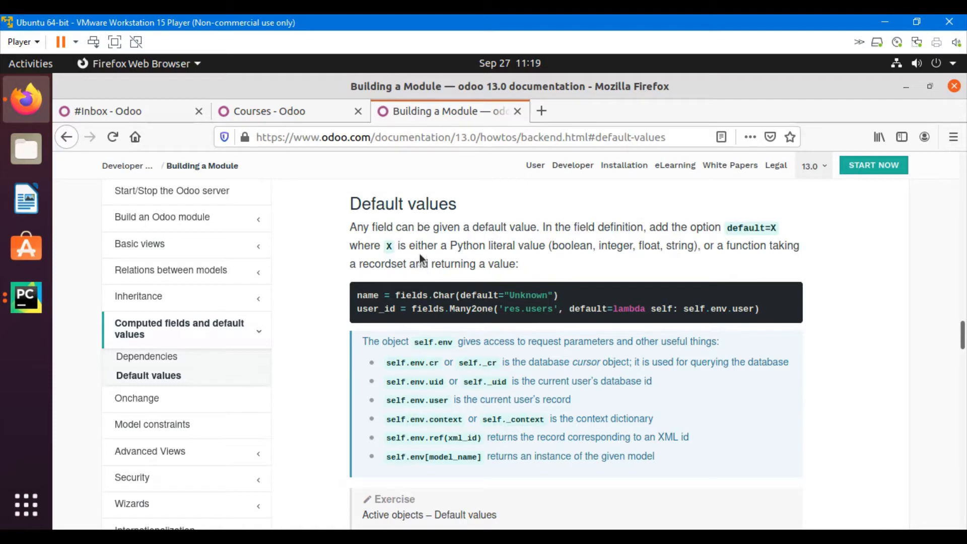
mouse_move(386, 210)
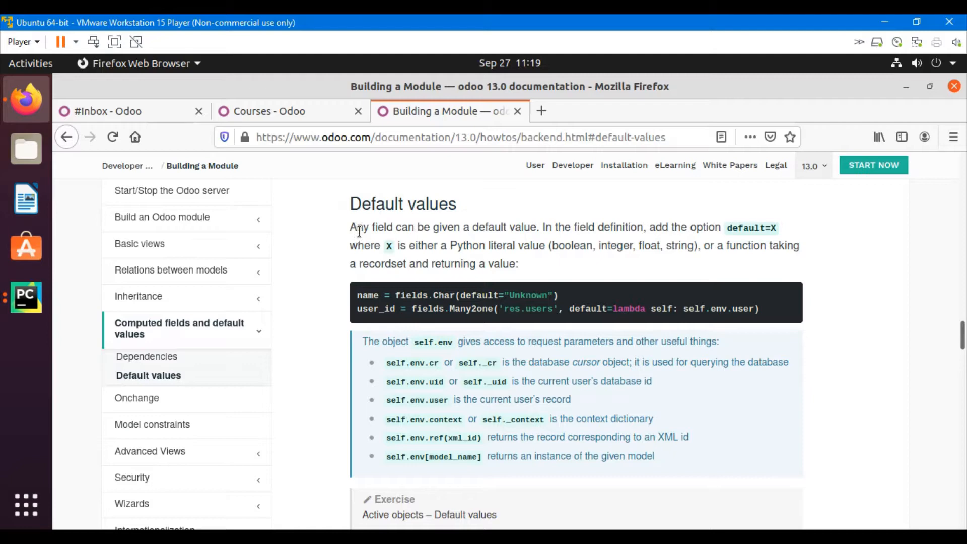
mouse_move(405, 230)
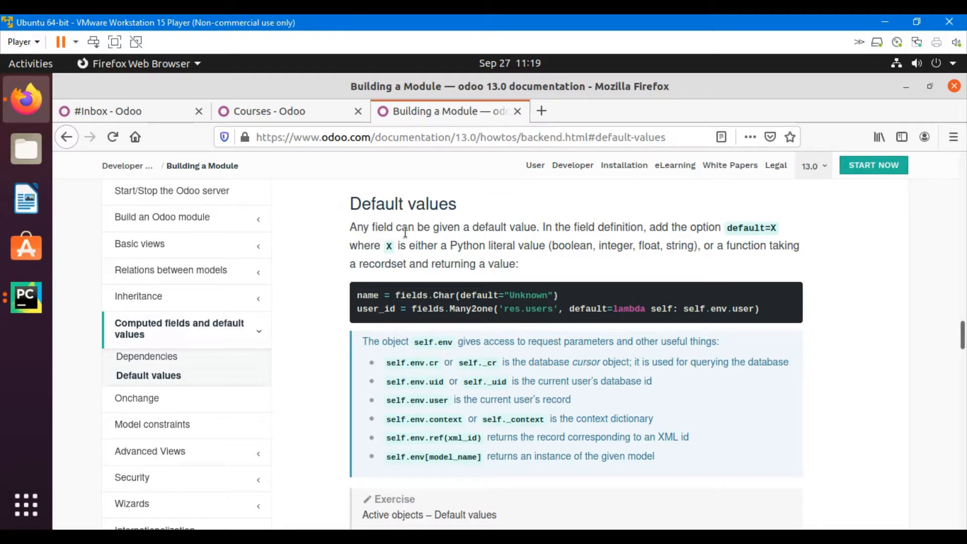
Read the Default values documentation, then switch to the running Odoo instance's tab
left_click(268, 111)
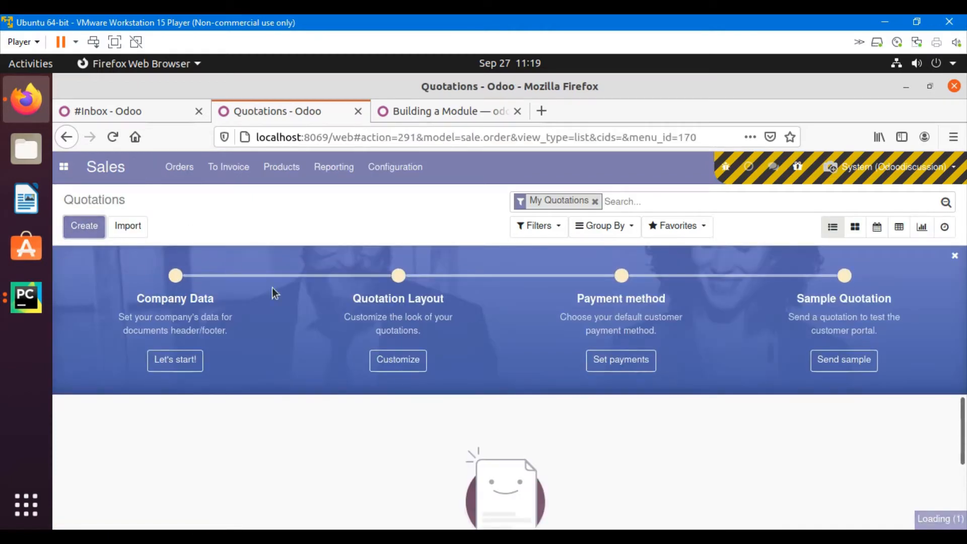
Create a new quotation, check its default Quotation Date, and toggle Online Signature off and on
left_click(84, 226)
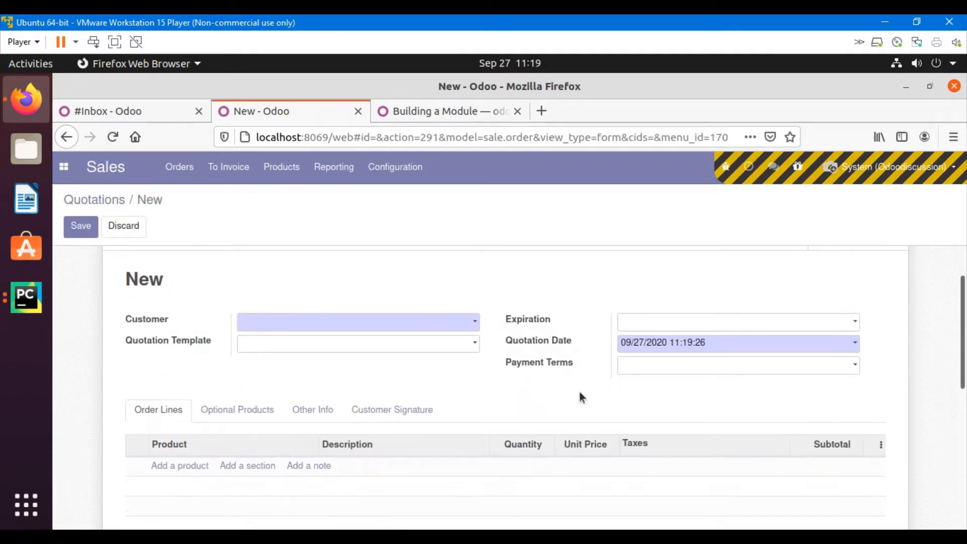
left_click(358, 321)
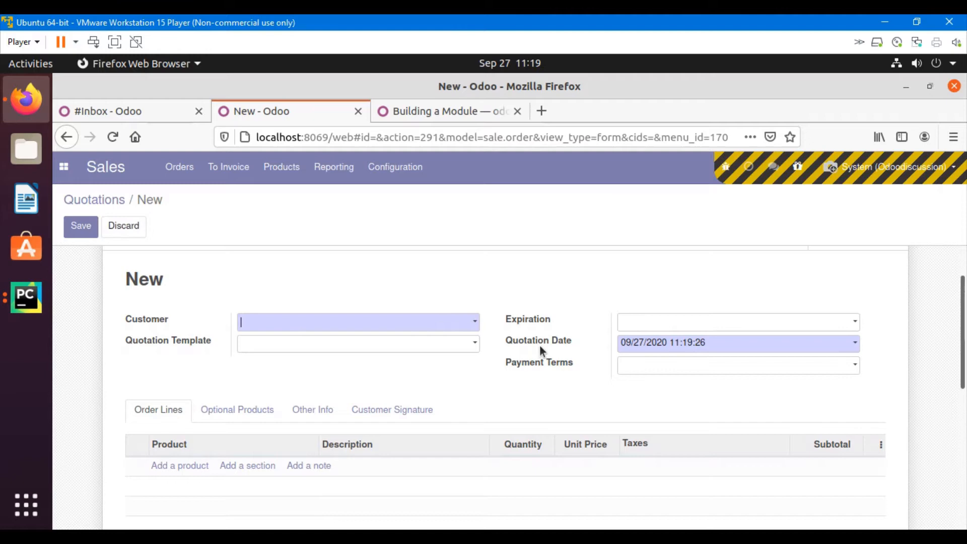
scroll("down", 3)
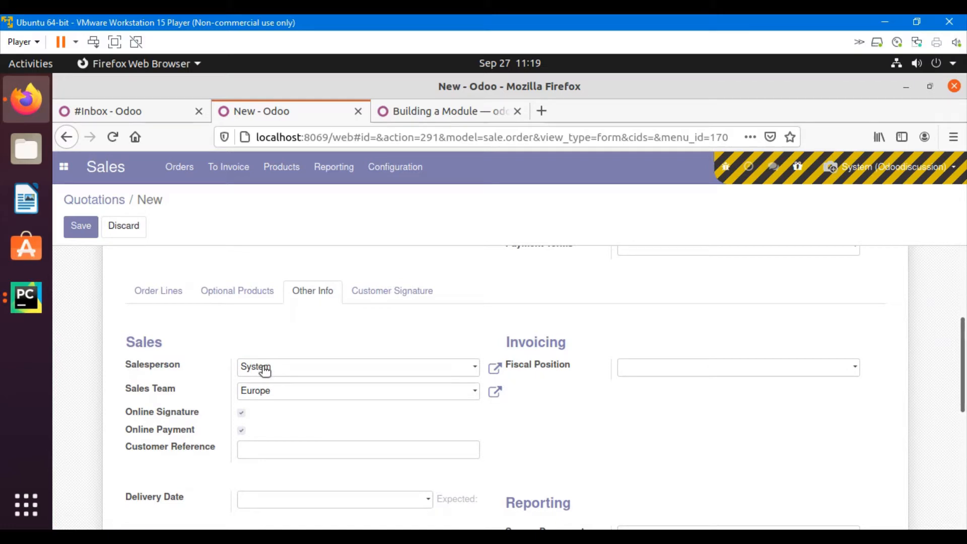
mouse_move(261, 390)
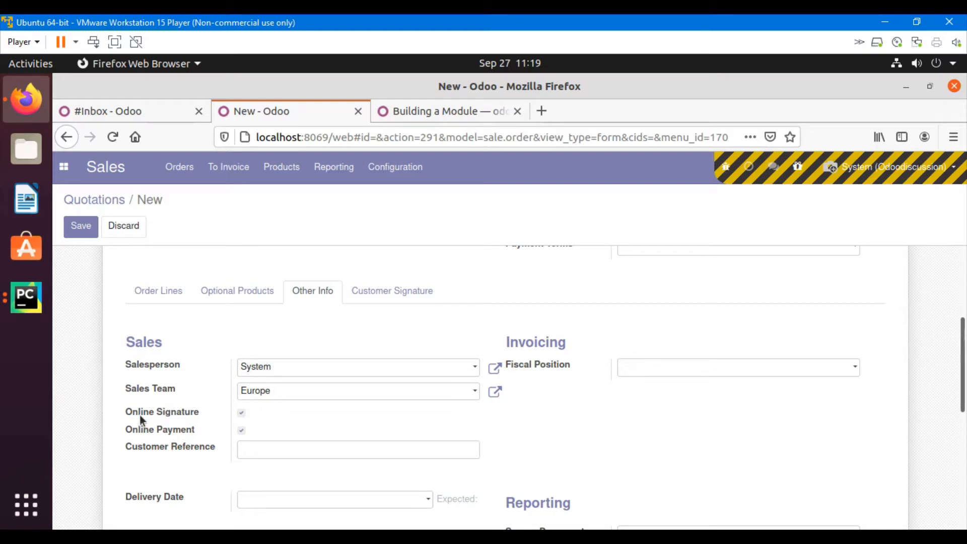
left_click(241, 413)
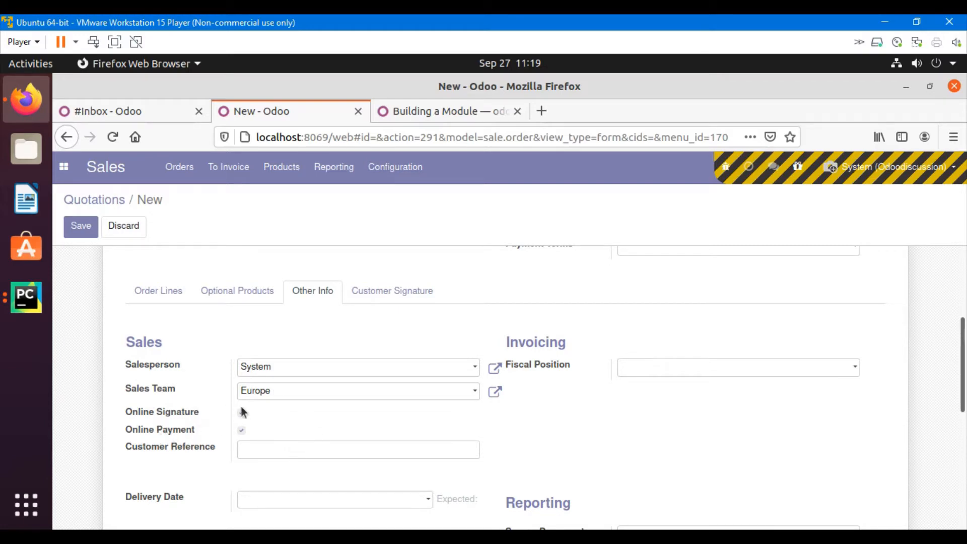
left_click(241, 412)
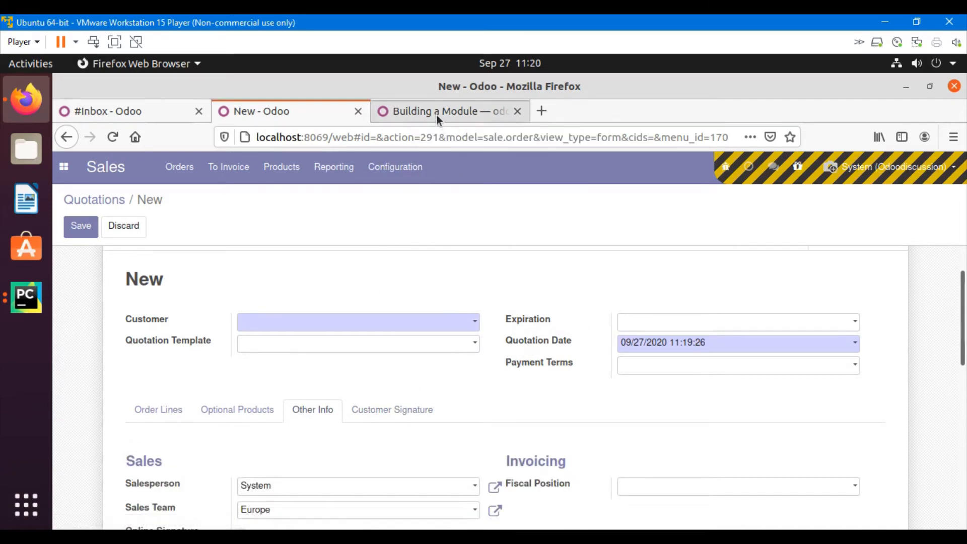
Study the documentation's Char default and Many2one user_id/res.users default examples
left_click(448, 110)
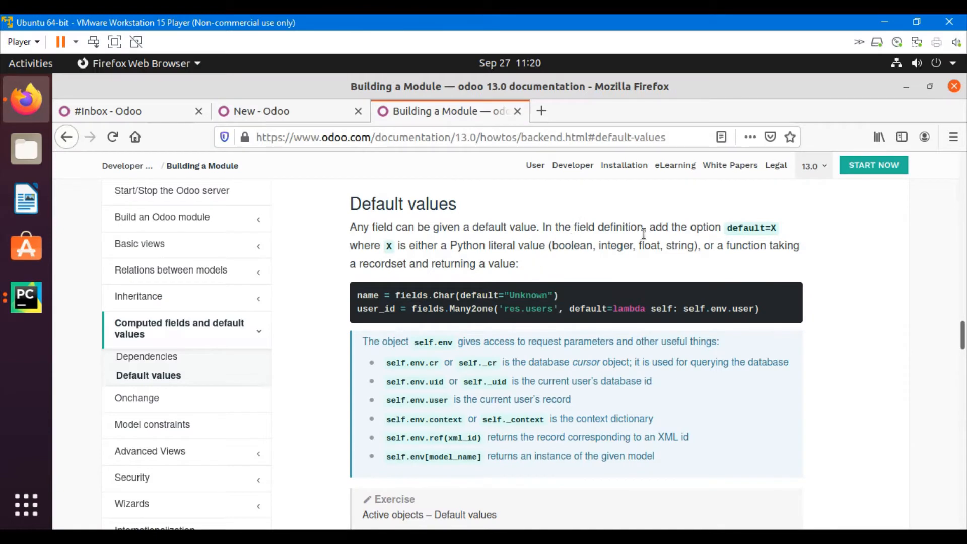
mouse_move(597, 232)
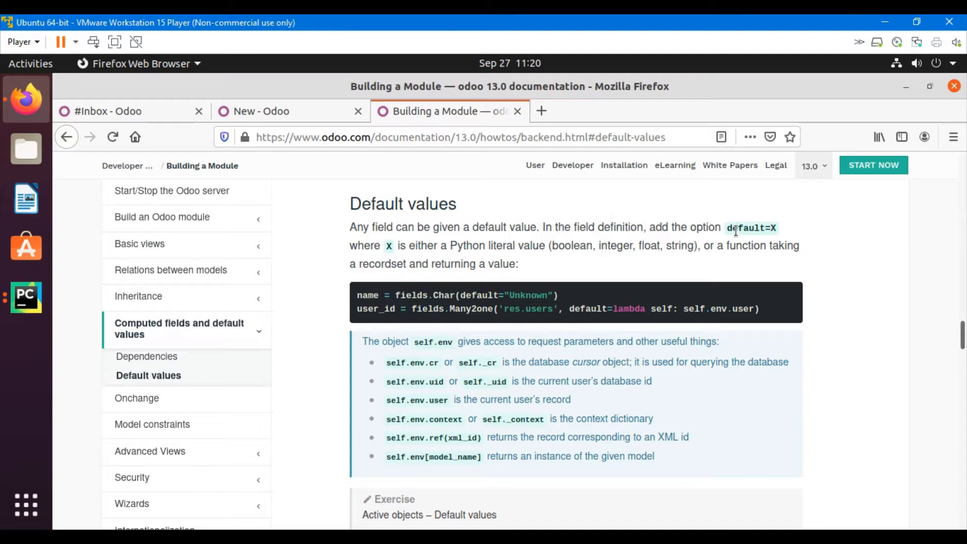
double_click(743, 228)
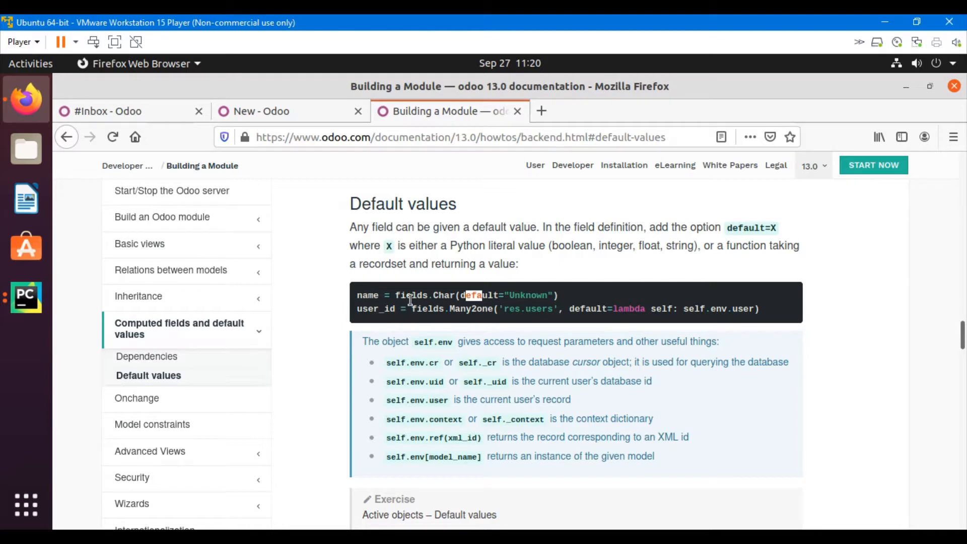
double_click(444, 295)
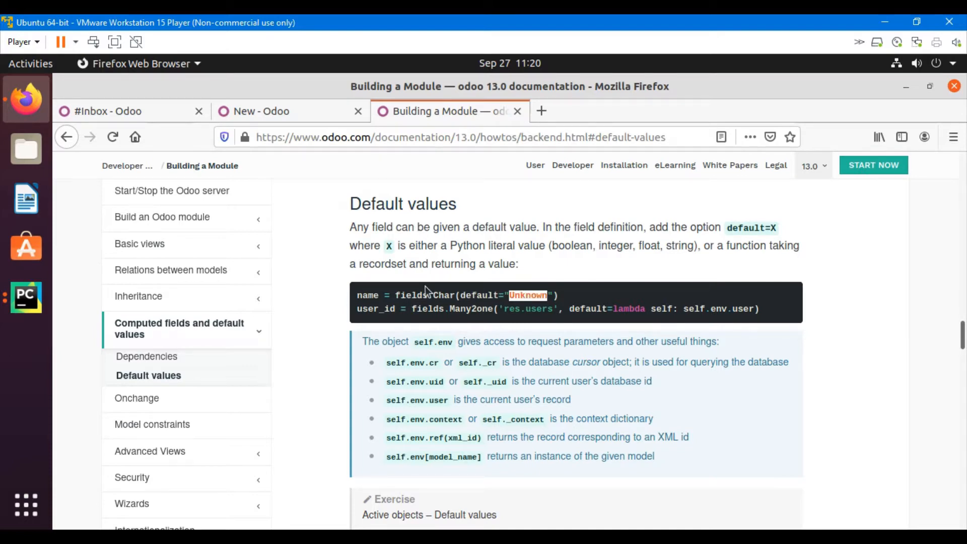
mouse_move(334, 232)
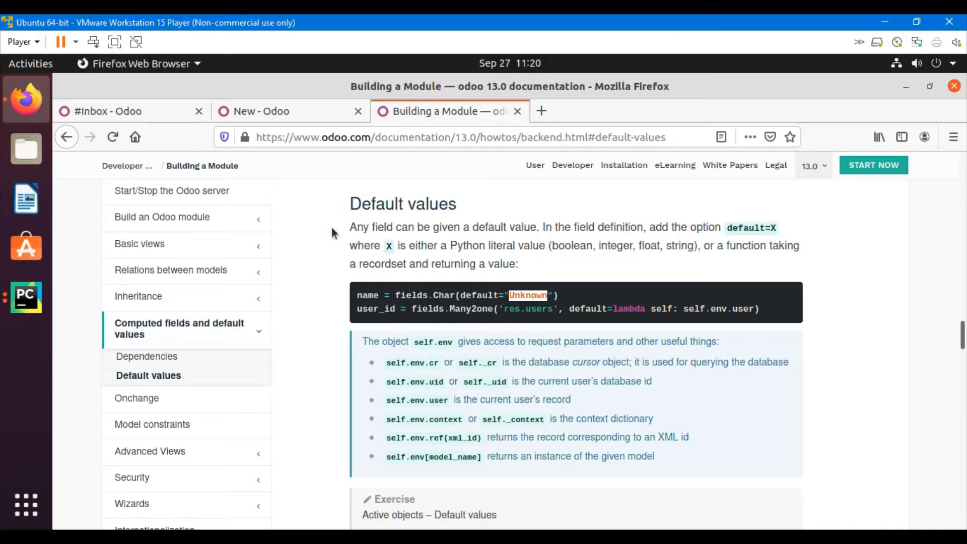
double_click(375, 308)
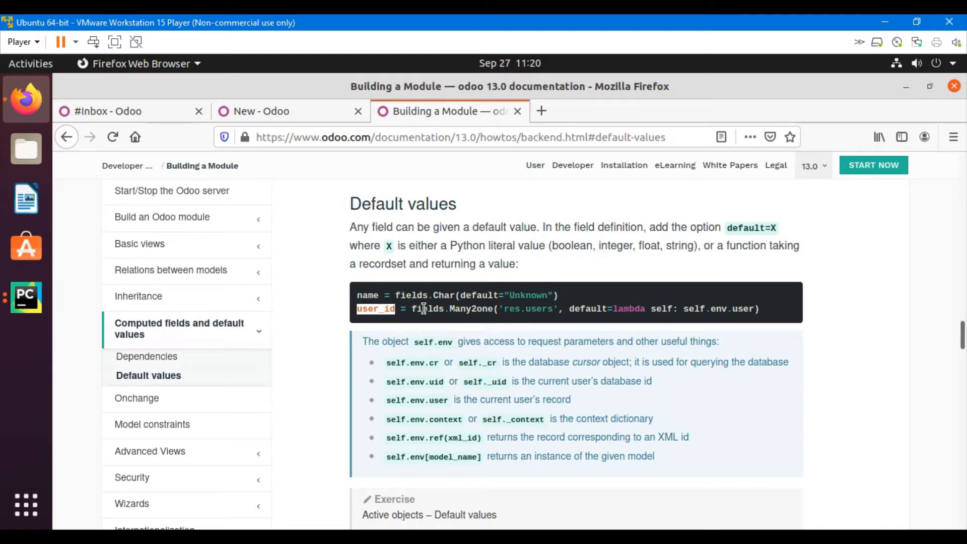
mouse_move(465, 309)
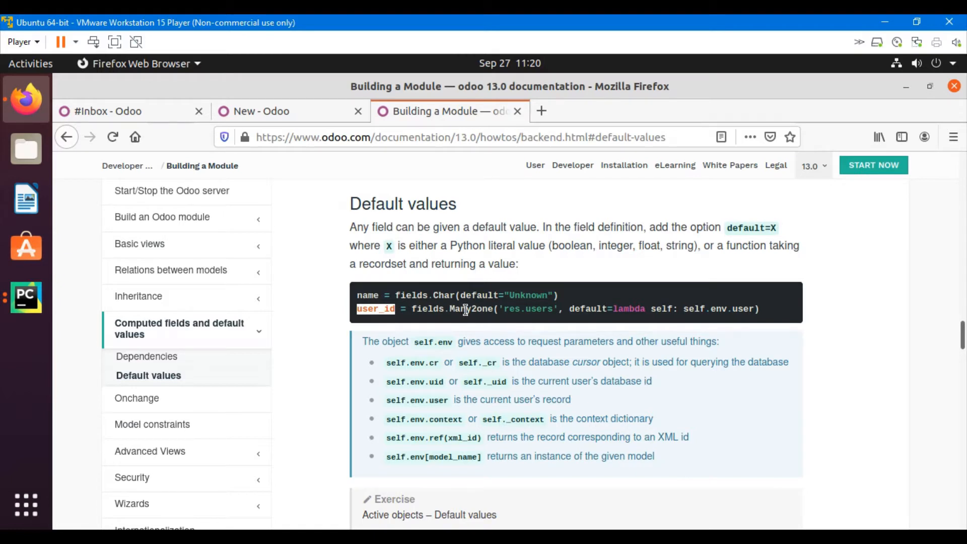
double_click(527, 309)
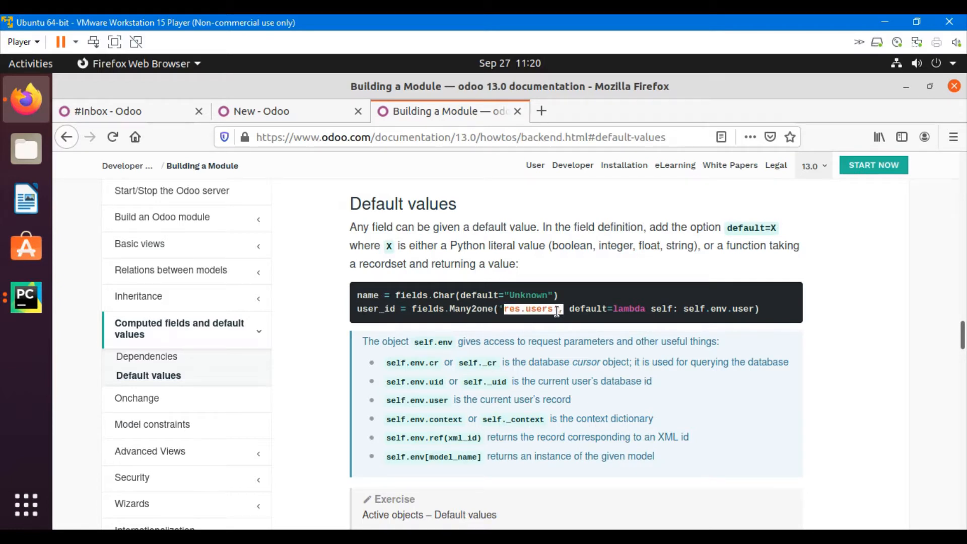
mouse_move(534, 340)
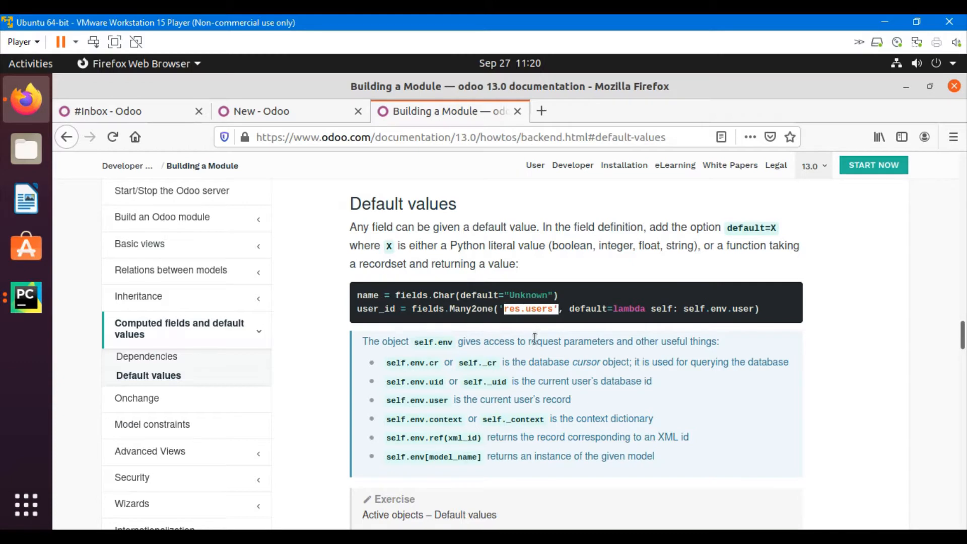
mouse_move(573, 309)
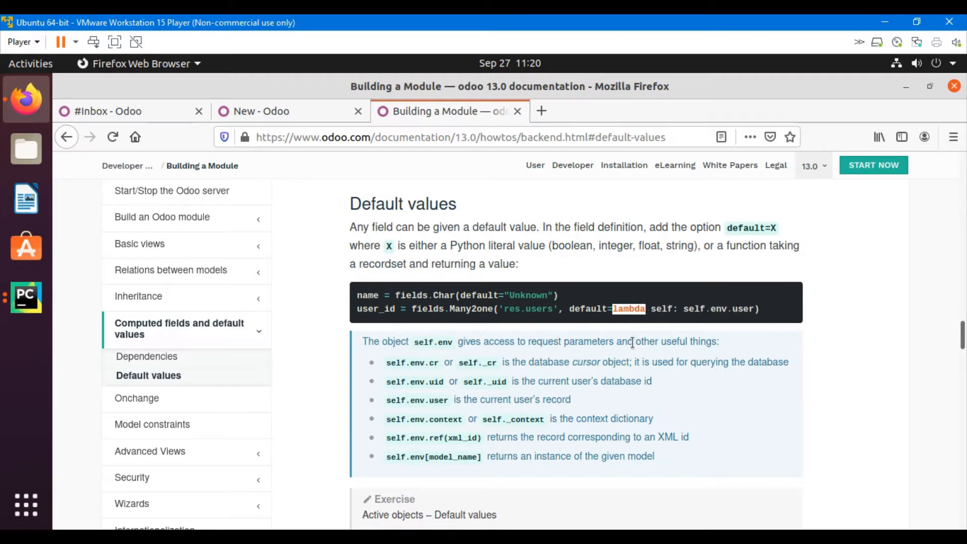
mouse_move(628, 309)
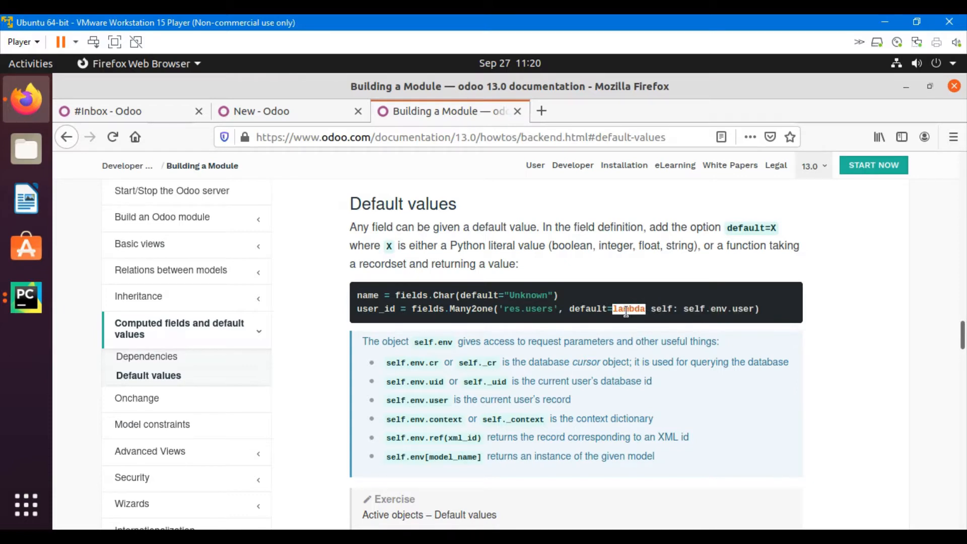
Read the self.env attributes and scroll to the Default values exercise, then return to Odoo
left_click_drag(652, 308, 753, 309)
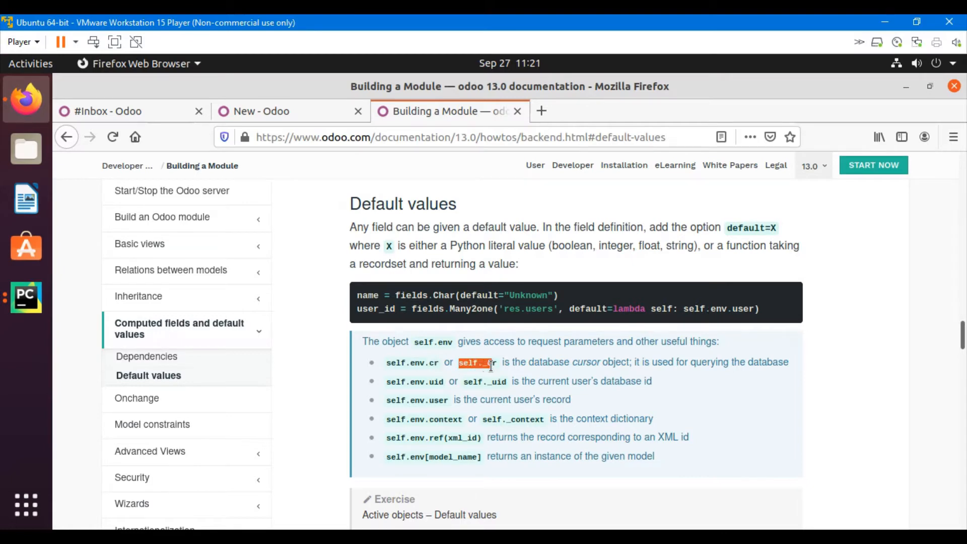
mouse_move(598, 357)
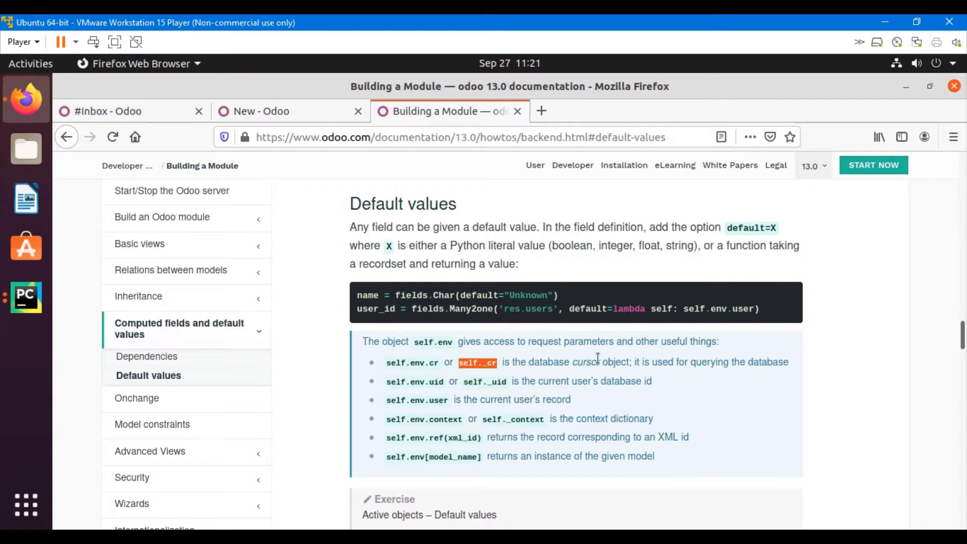
mouse_move(482, 412)
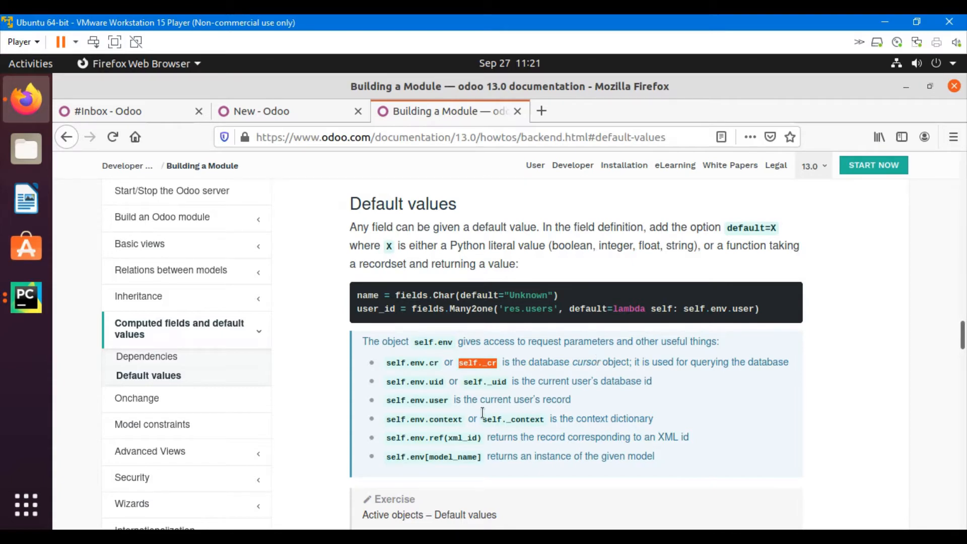
mouse_move(434, 381)
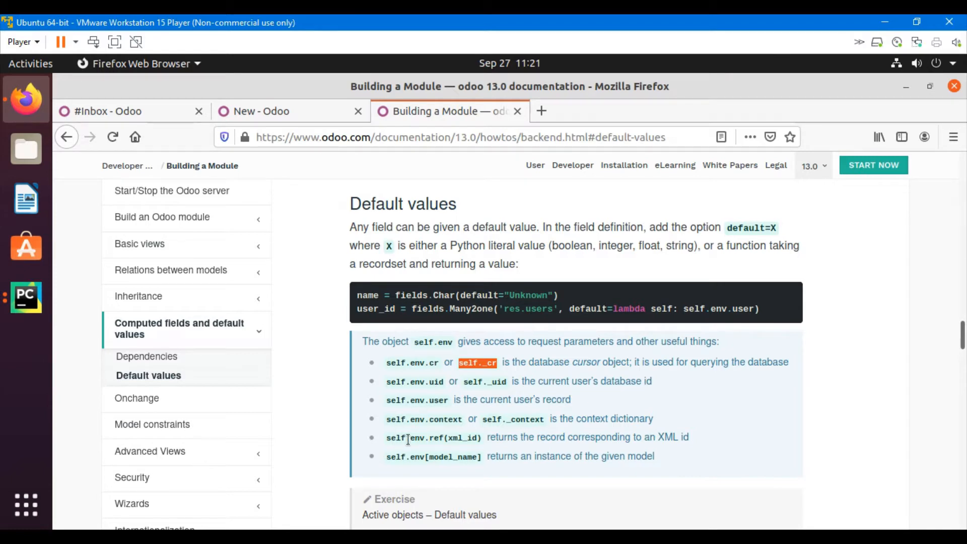
mouse_move(548, 400)
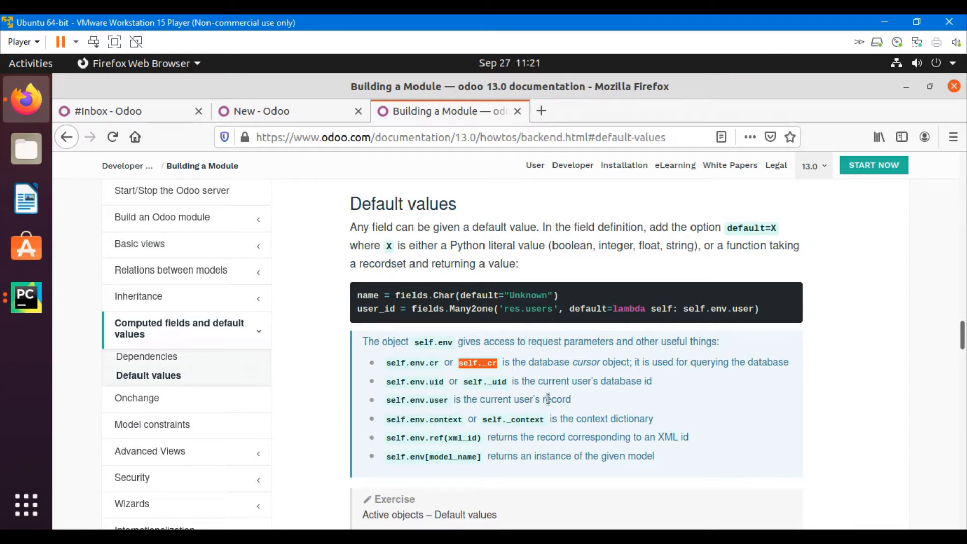
mouse_move(487, 399)
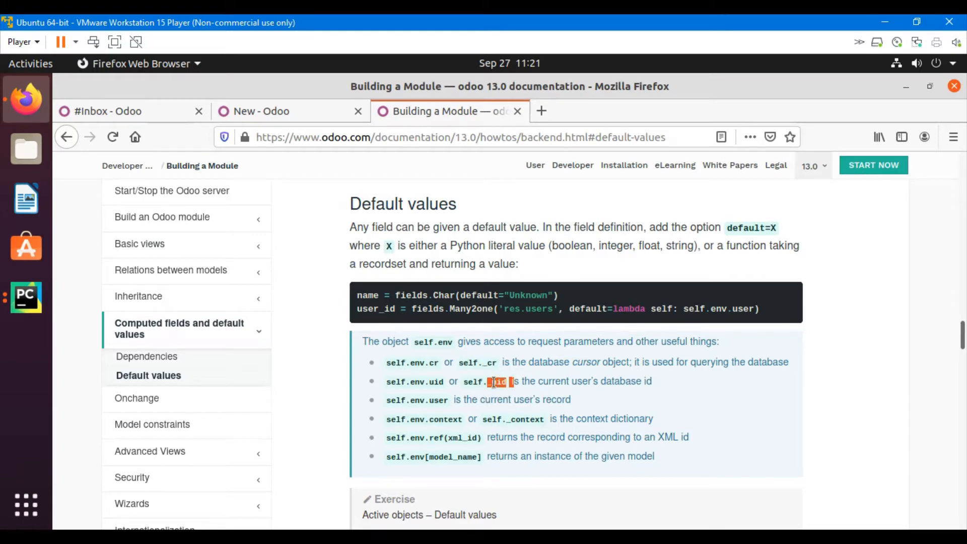
scroll("down", 3)
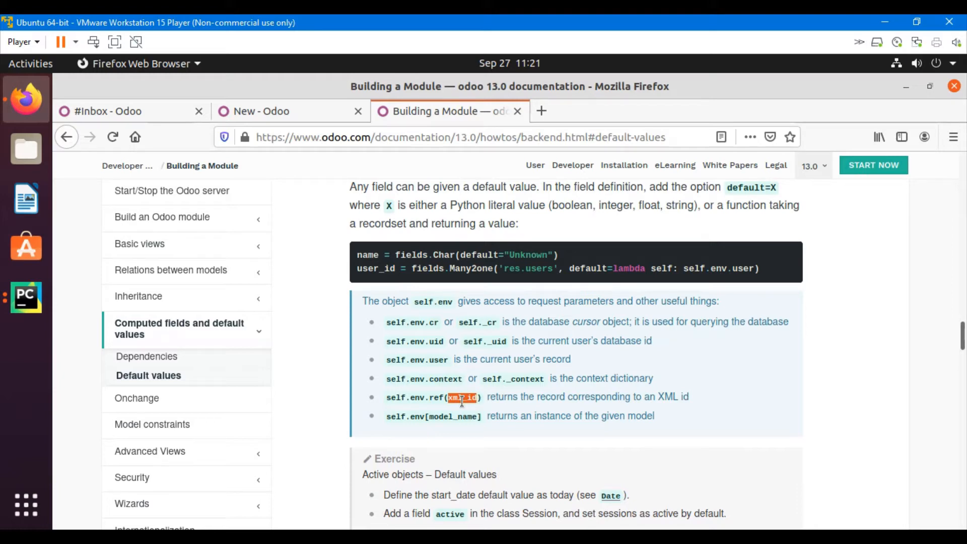
scroll("down", 3)
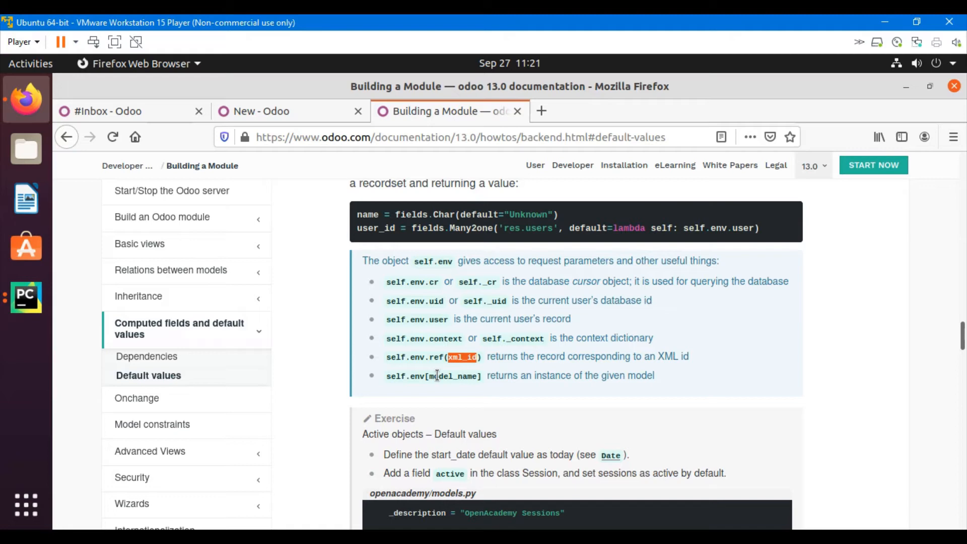
left_click(285, 111)
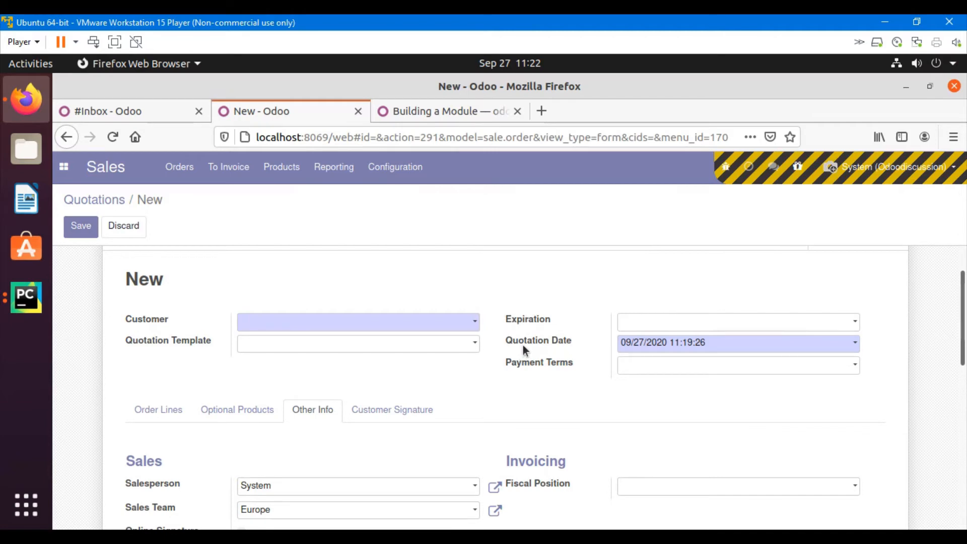
mouse_move(132, 165)
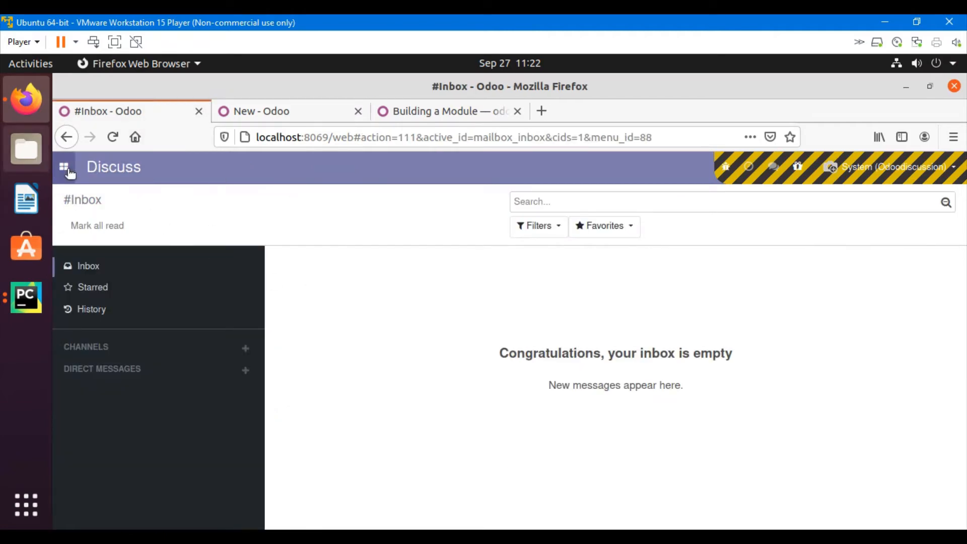
Create a new Open Academy session with Start Date 27 September 2020
left_click(64, 167)
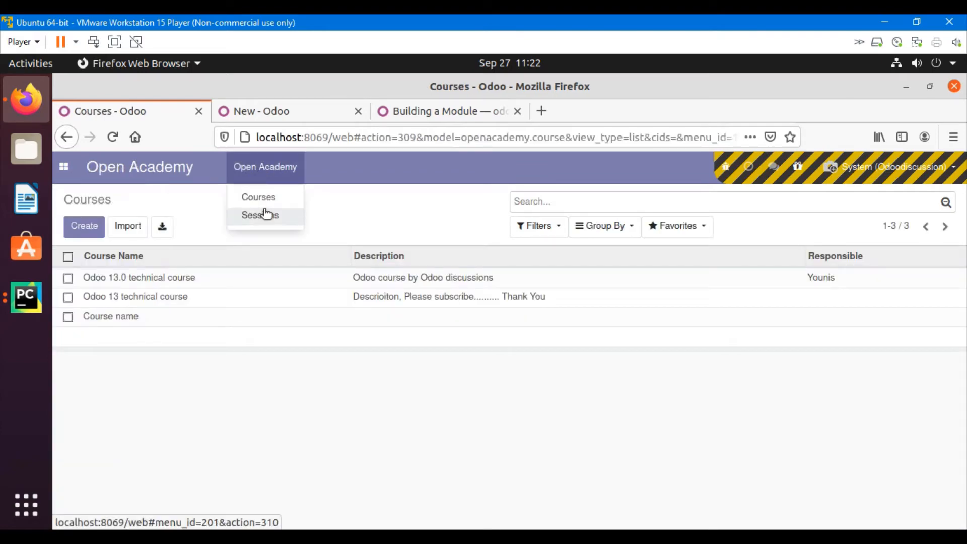
left_click(260, 215)
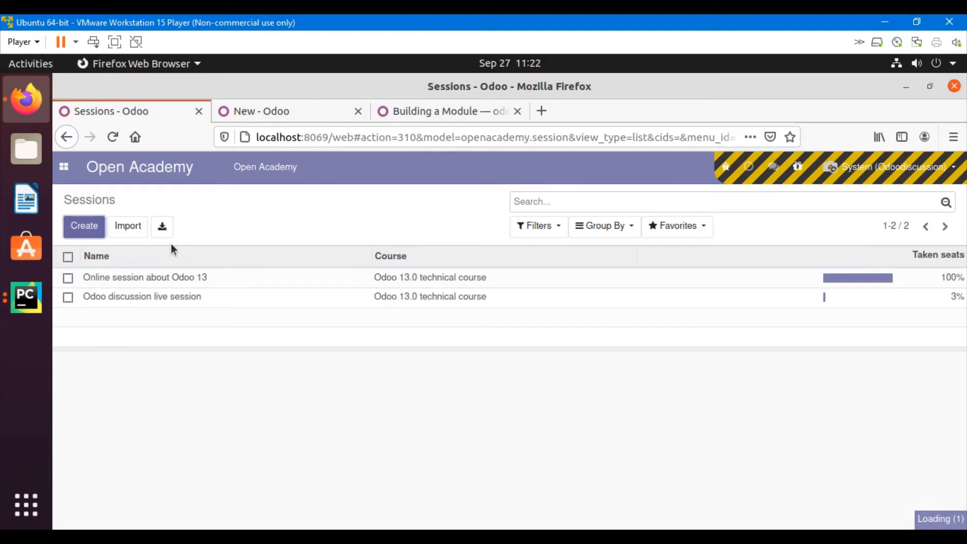
left_click(84, 225)
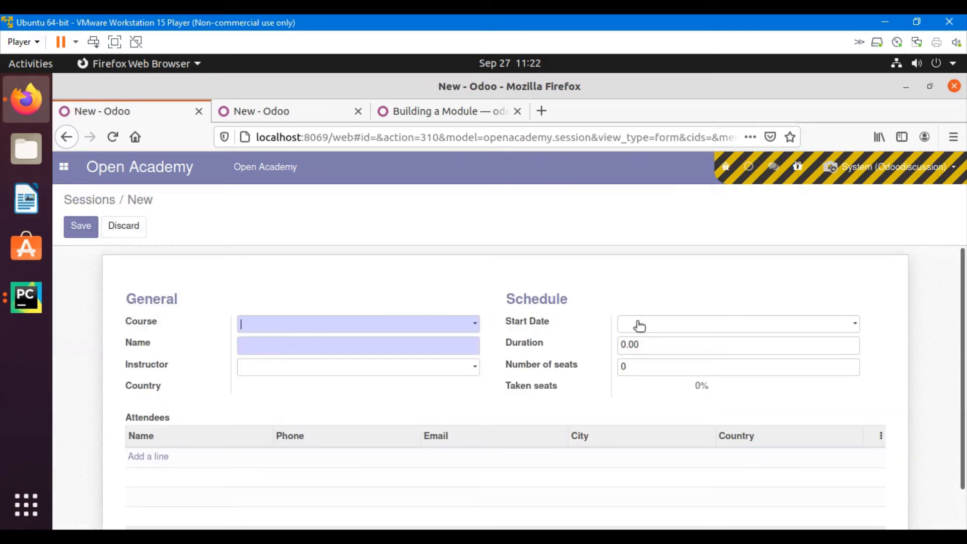
left_click(737, 324)
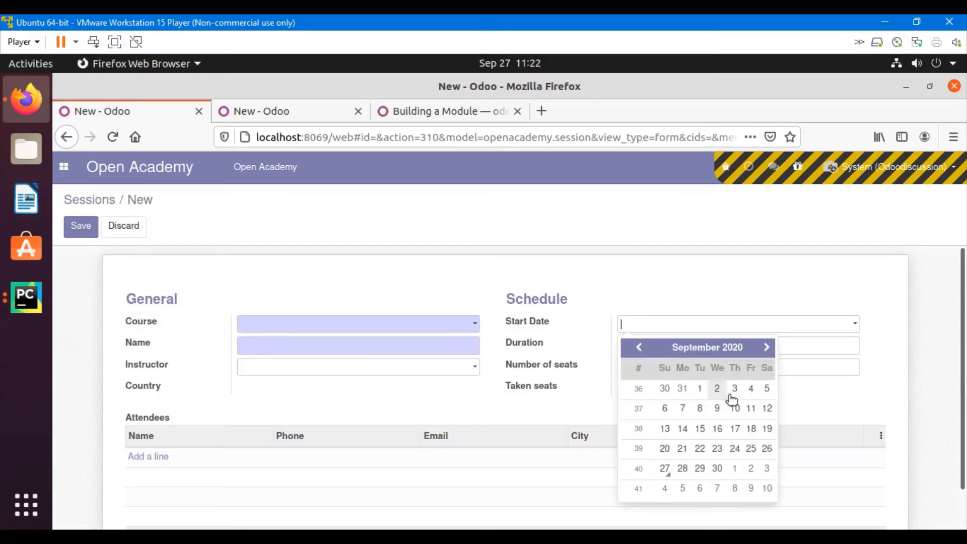
left_click(664, 468)
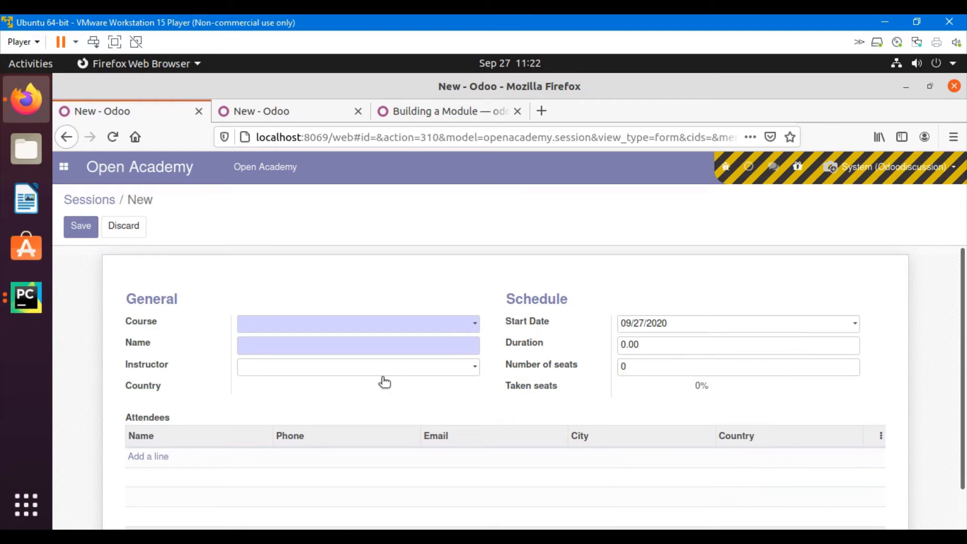
mouse_move(188, 399)
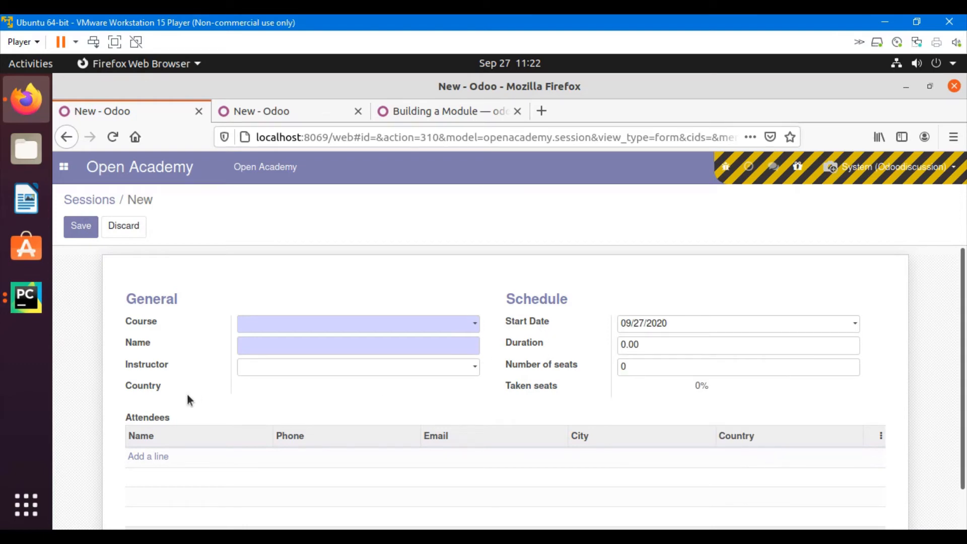
mouse_move(132, 408)
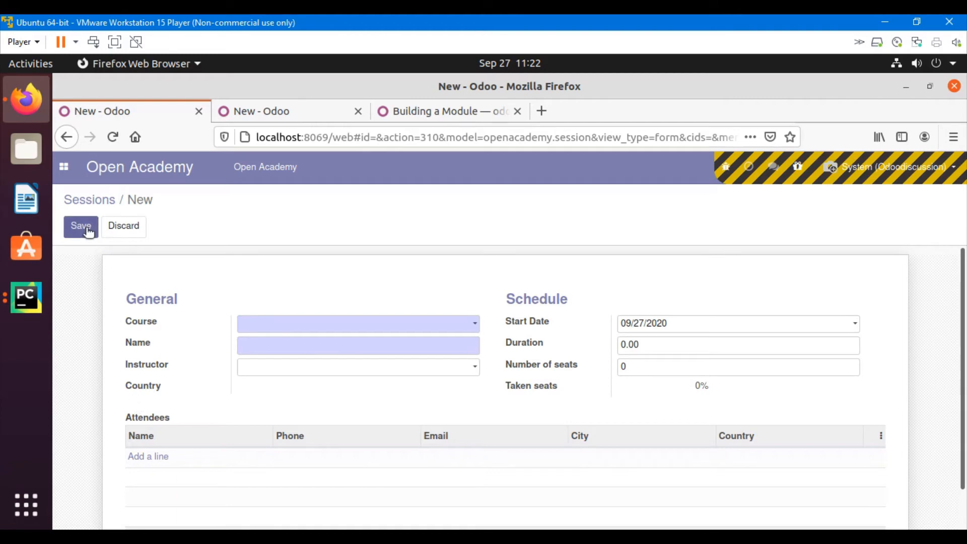
mouse_move(145, 400)
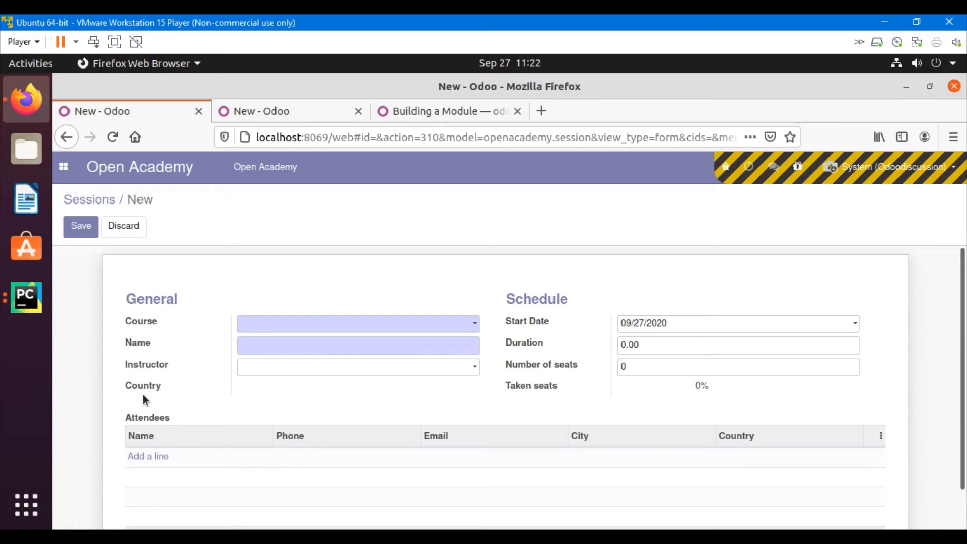
mouse_move(211, 182)
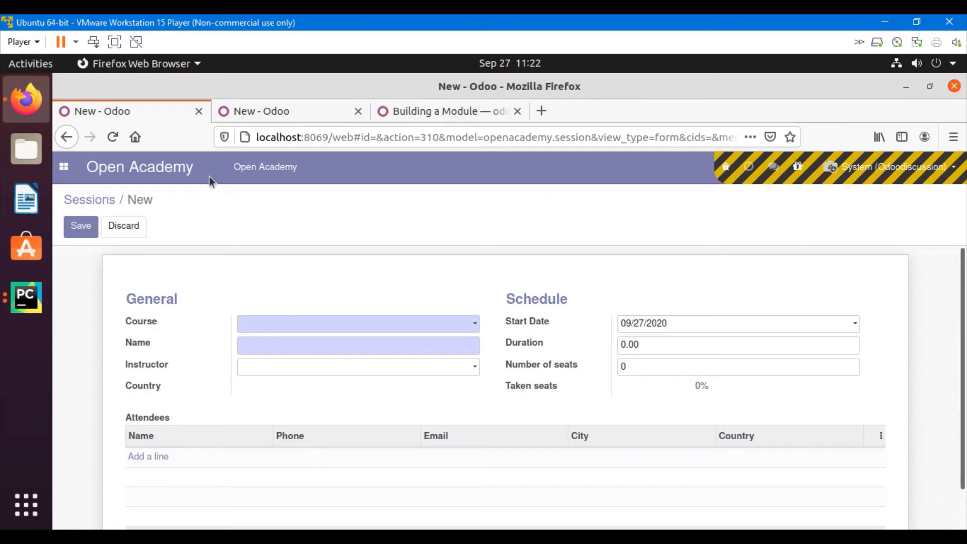
left_click(26, 298)
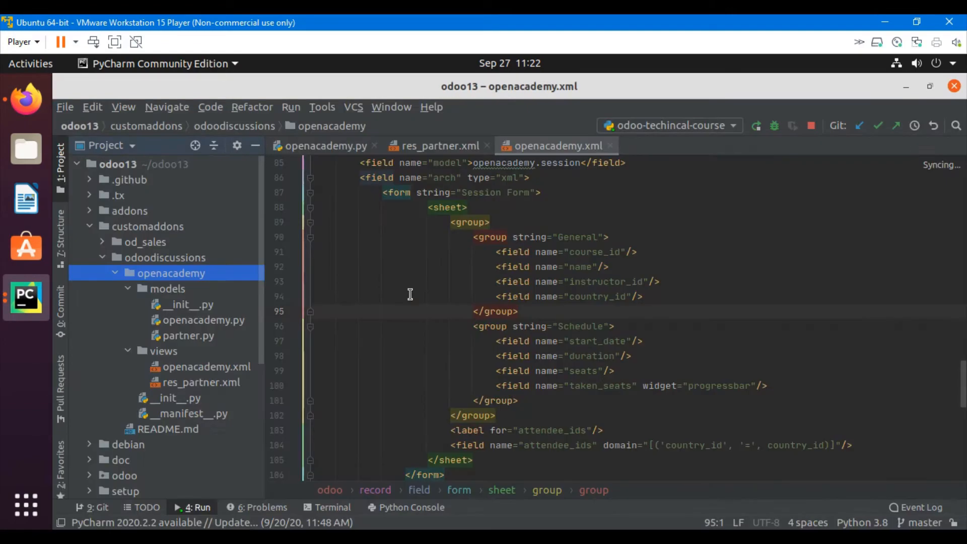
Change start_date in openacademy.py to fields.Date(default=fields.date.today())
left_click(325, 146)
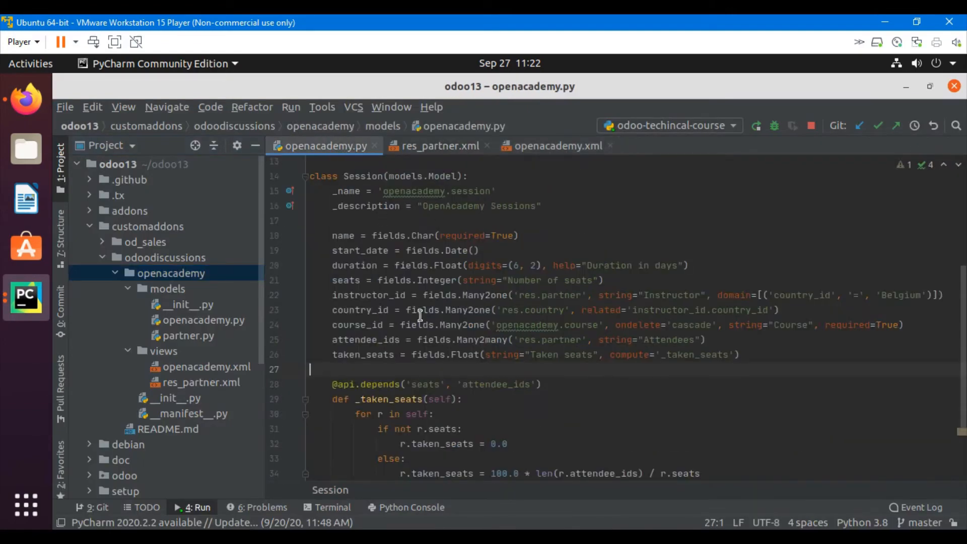
mouse_move(494, 355)
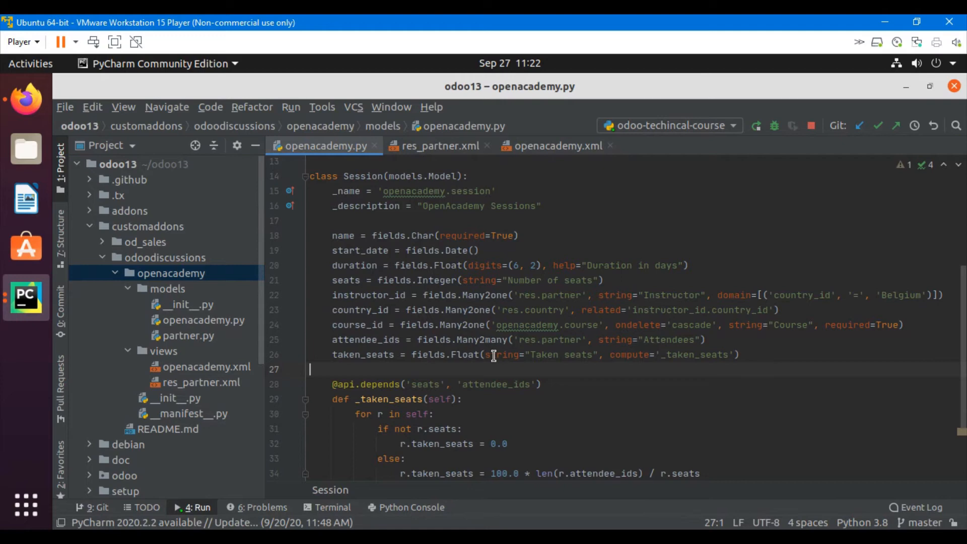
double_click(360, 251)
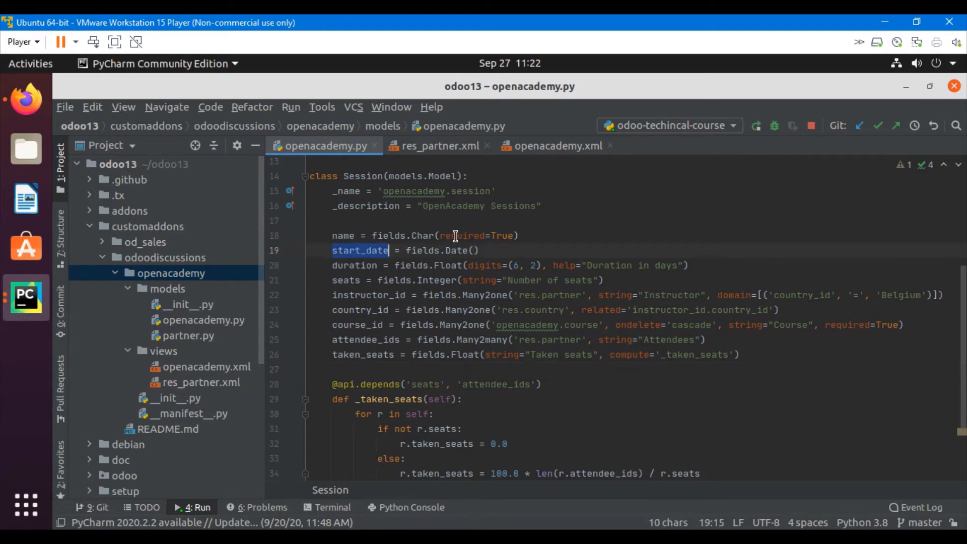
type("default=")
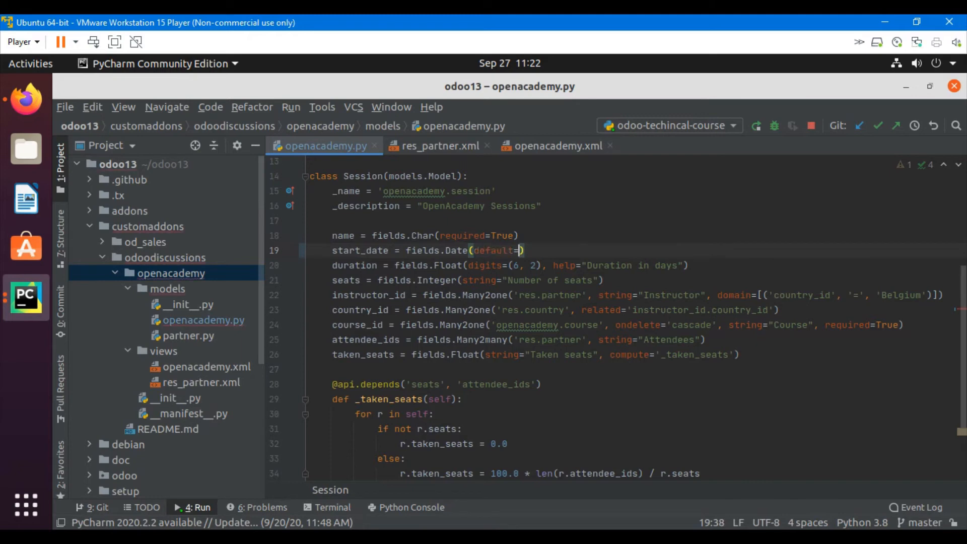
type("fields.da")
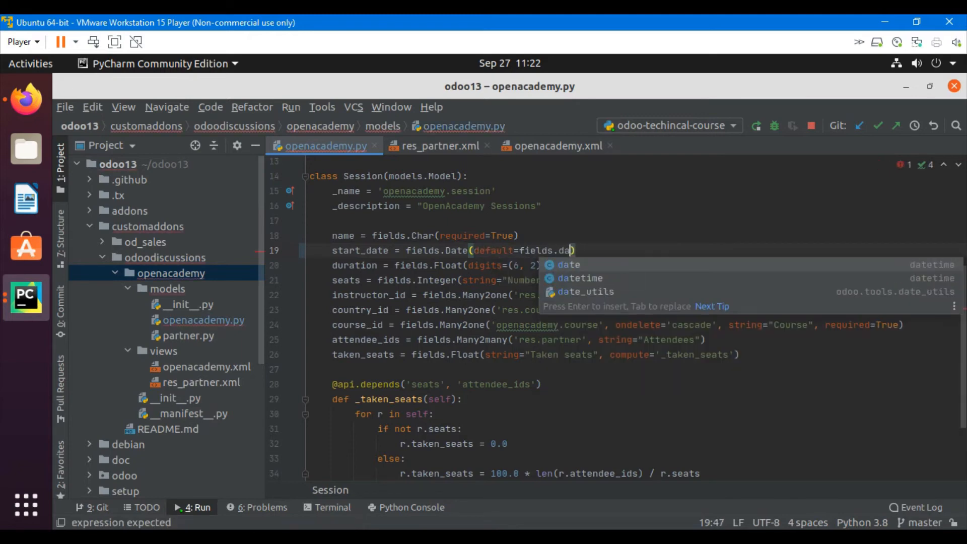
type(".today(")
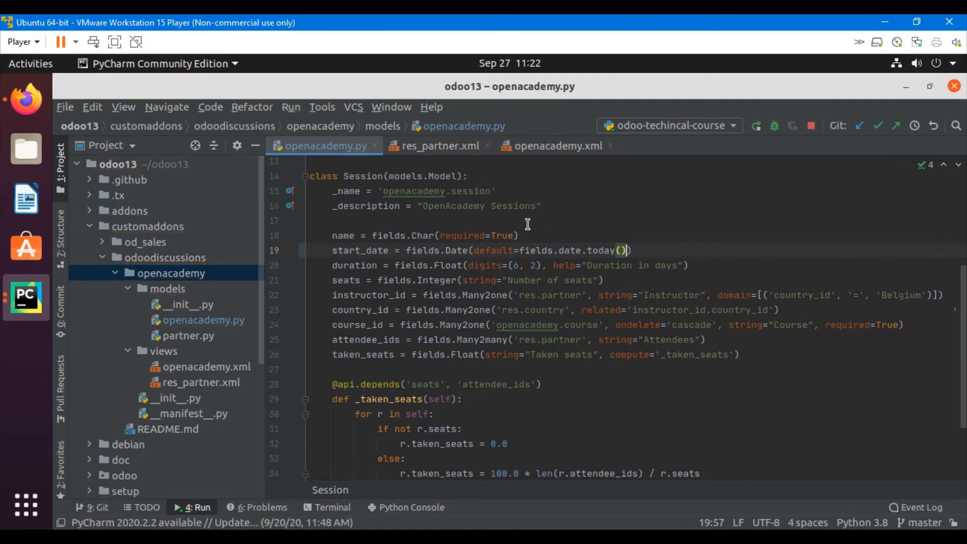
left_click_drag(519, 250, 631, 251)
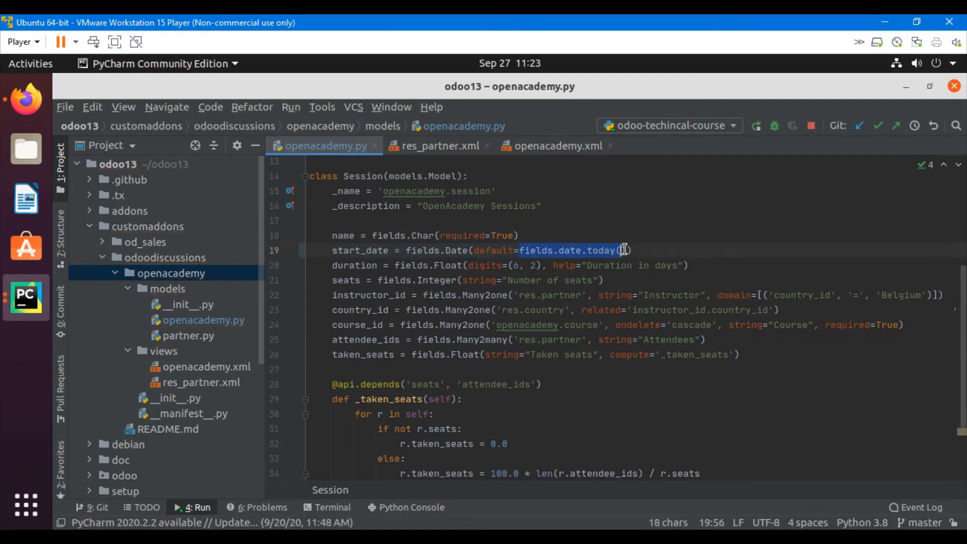
type(")")
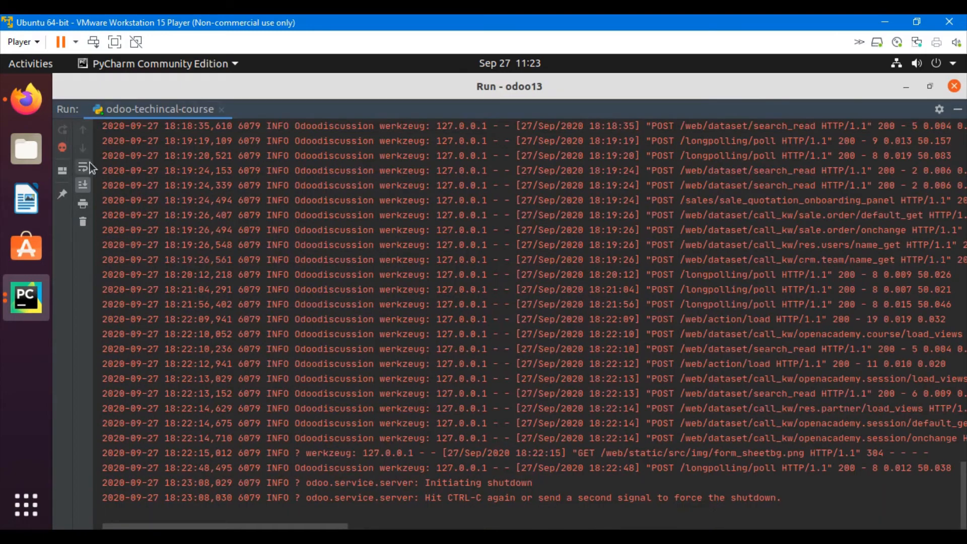
Restart the server, discard the unsaved session, and confirm a new session prefills Start Date 09/27/2020
left_click(25, 98)
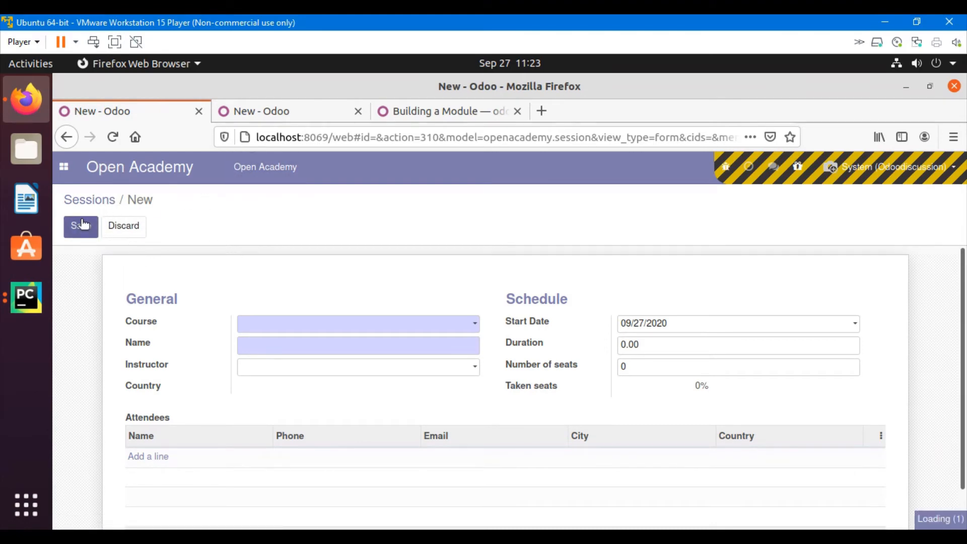
left_click(81, 226)
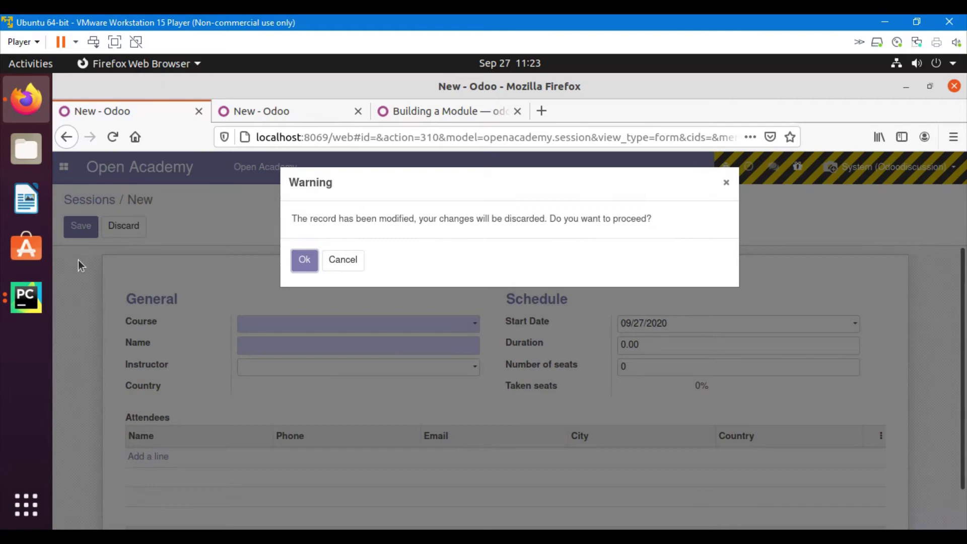
left_click(304, 260)
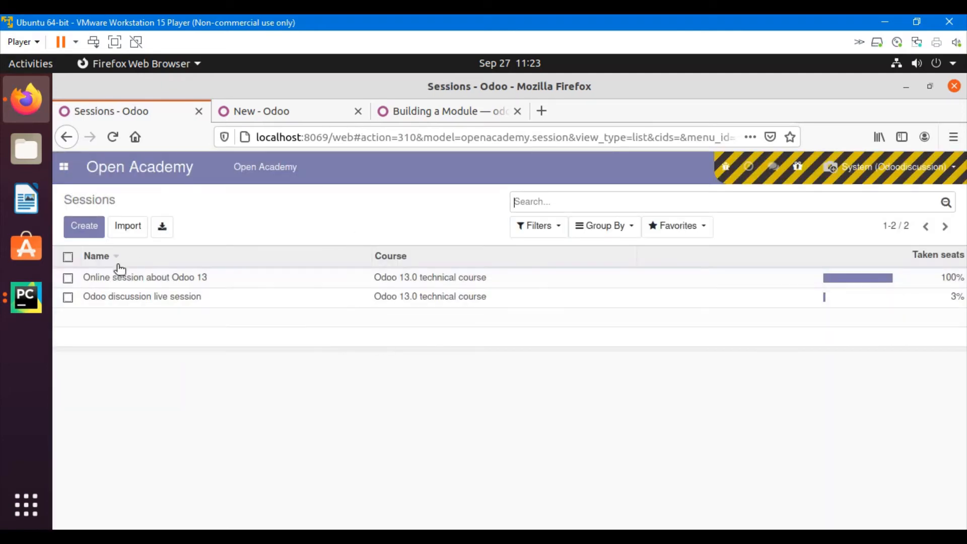
left_click(84, 226)
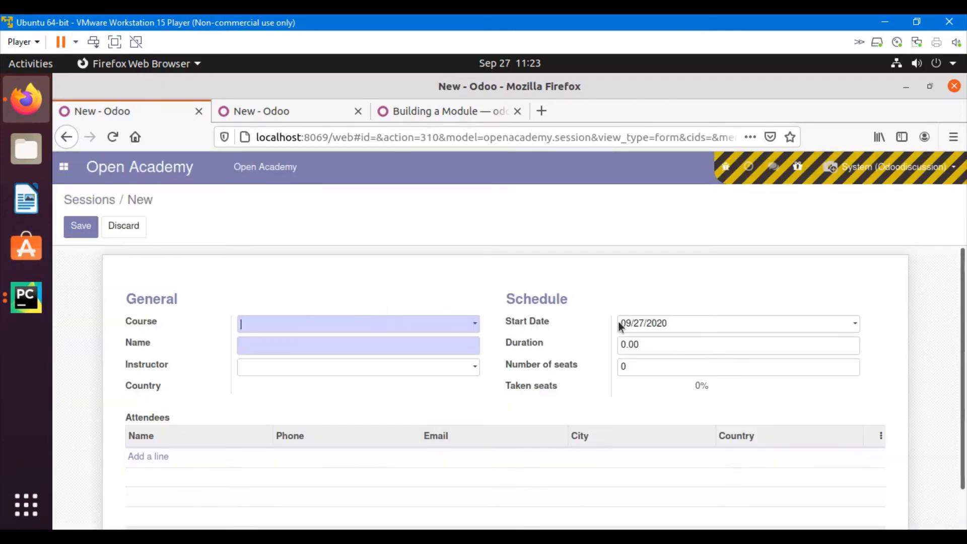
left_click(737, 323)
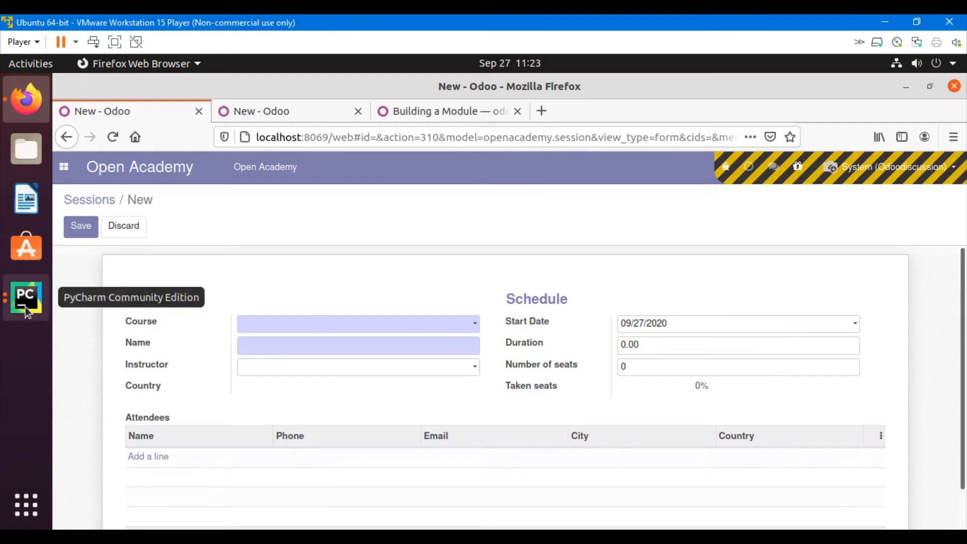
left_click(26, 298)
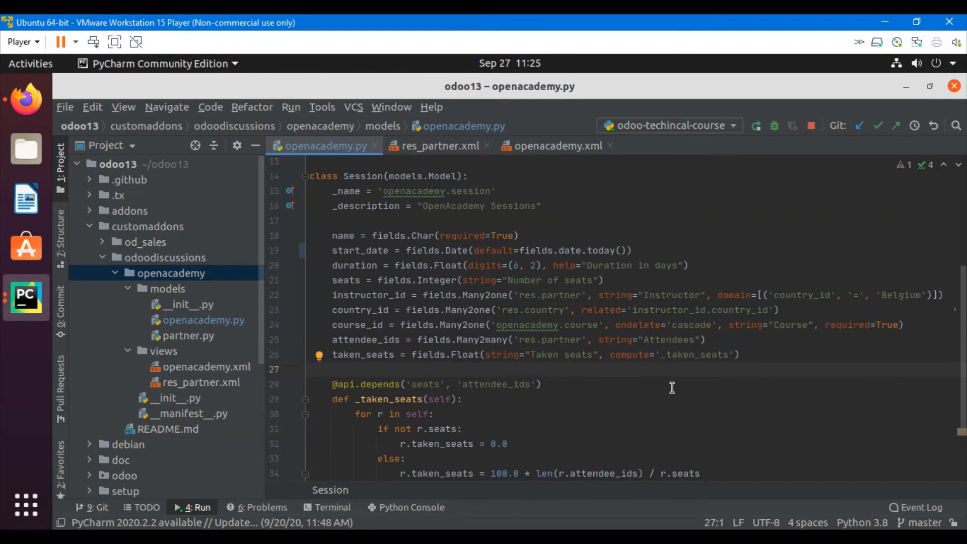
Add active = fields.Boolean(string='Active', default=True) after taken_seats in the Session class
left_click(763, 355)
type("a")
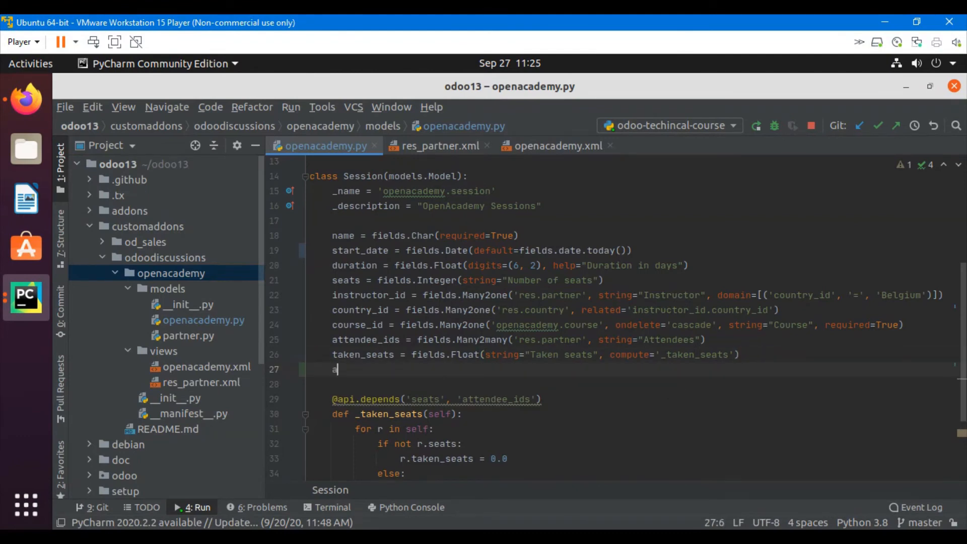
type("ctive =")
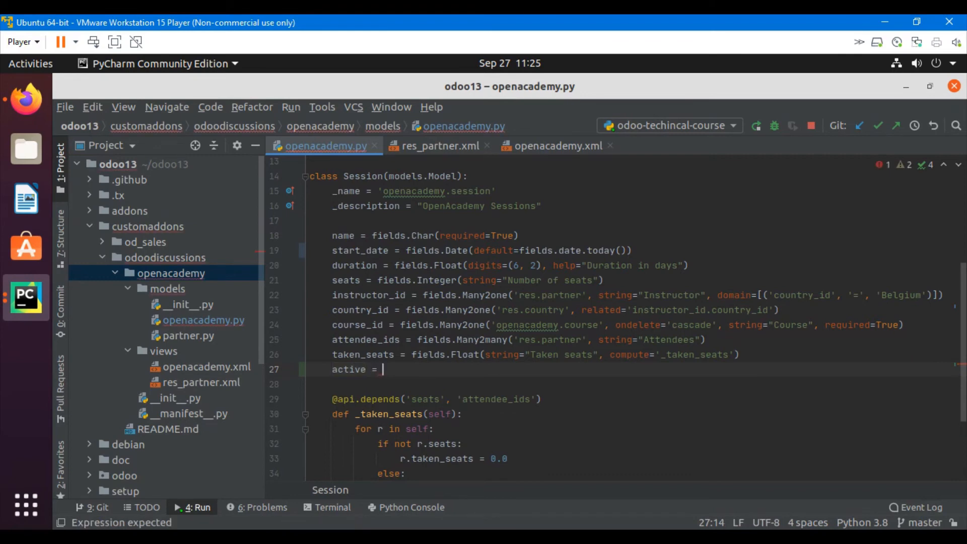
type("fields.")
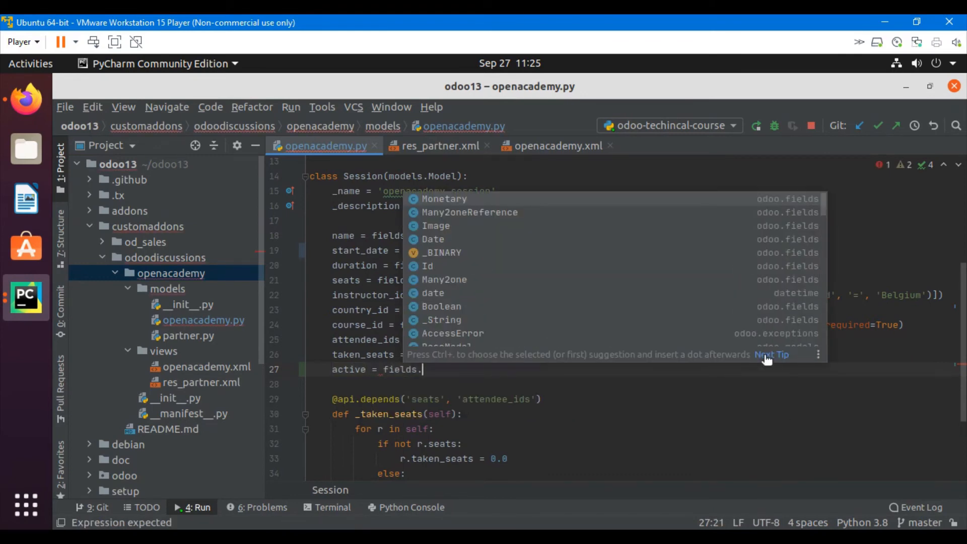
type("Boolean(string=")
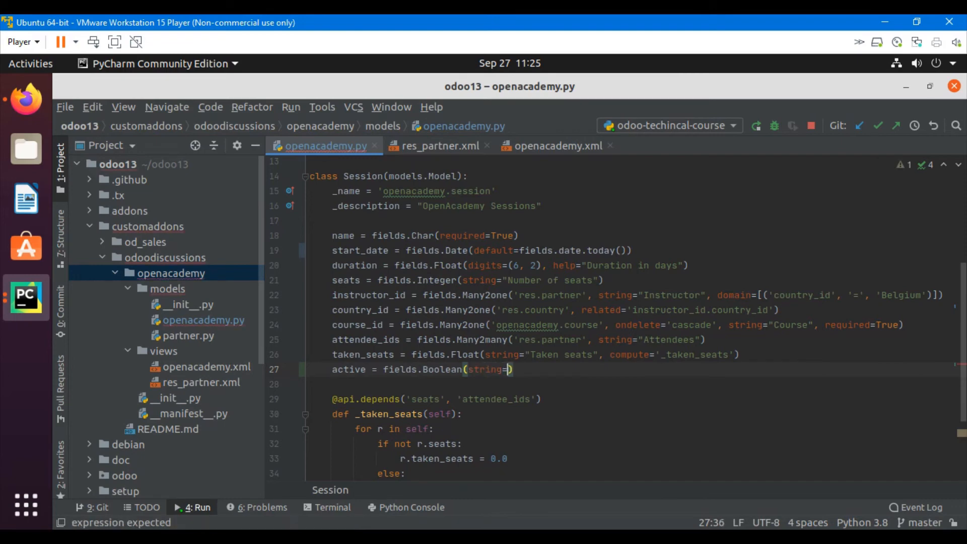
type("'Active', de")
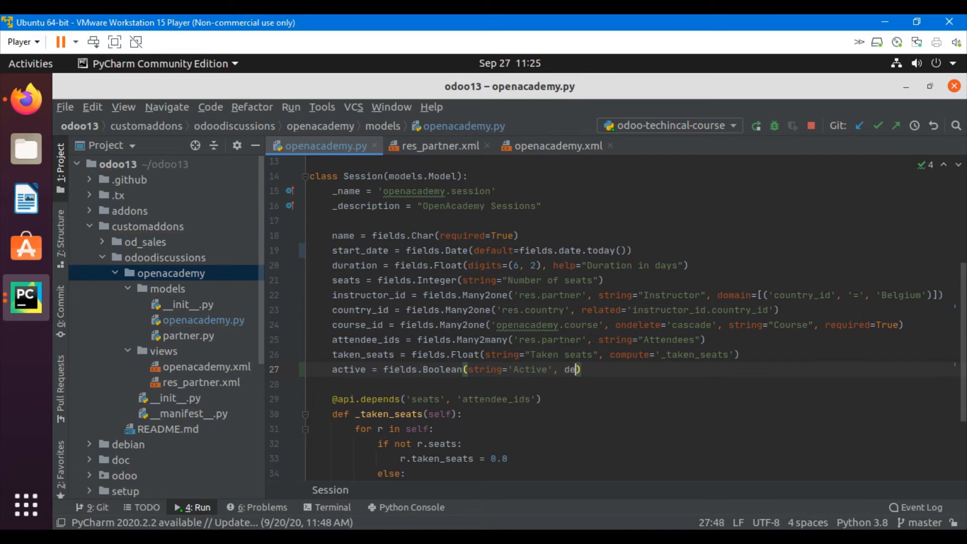
type("fault=")
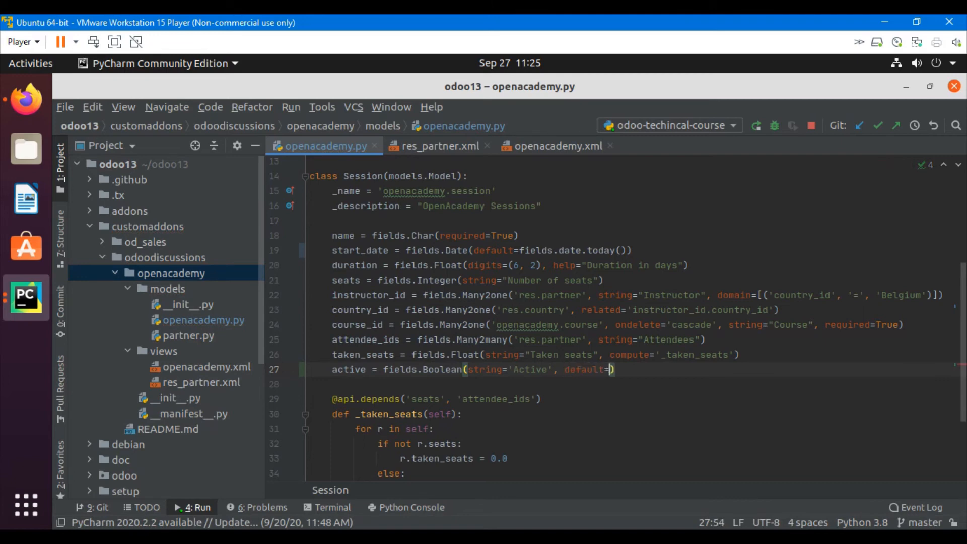
type("True")
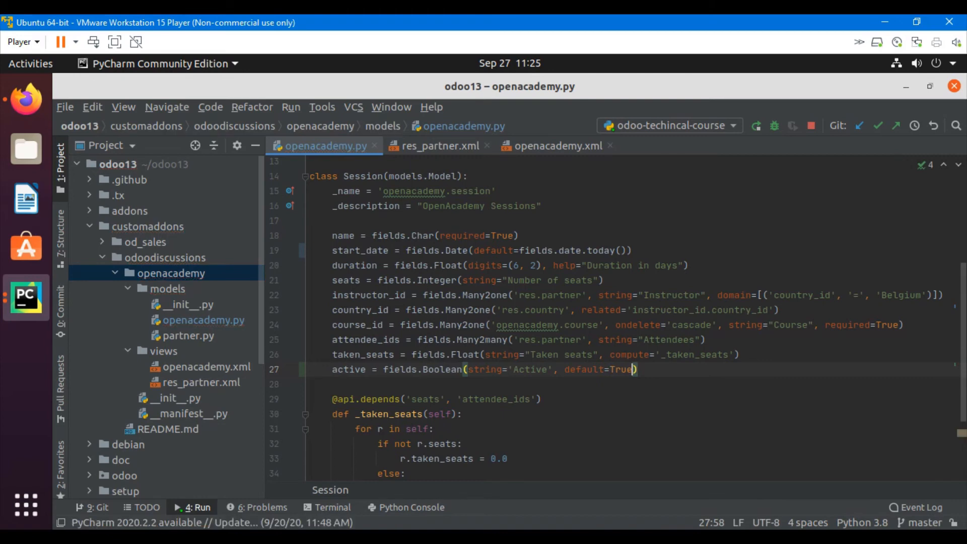
left_click_drag(597, 368, 635, 369)
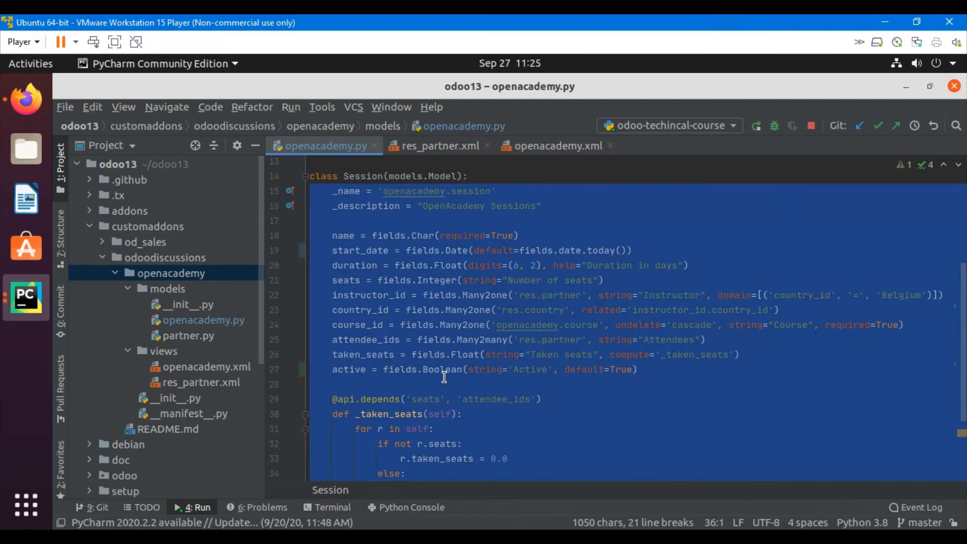
double_click(440, 369)
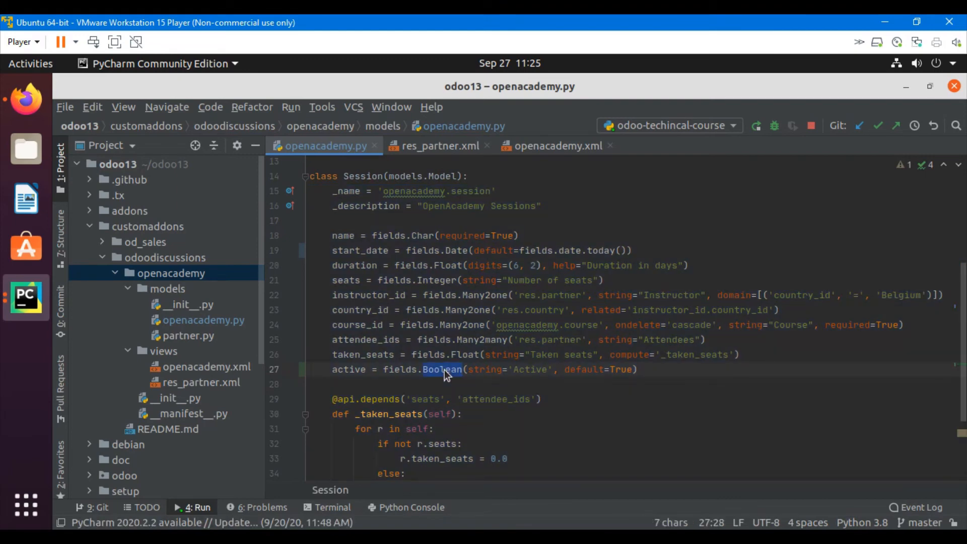
mouse_move(518, 355)
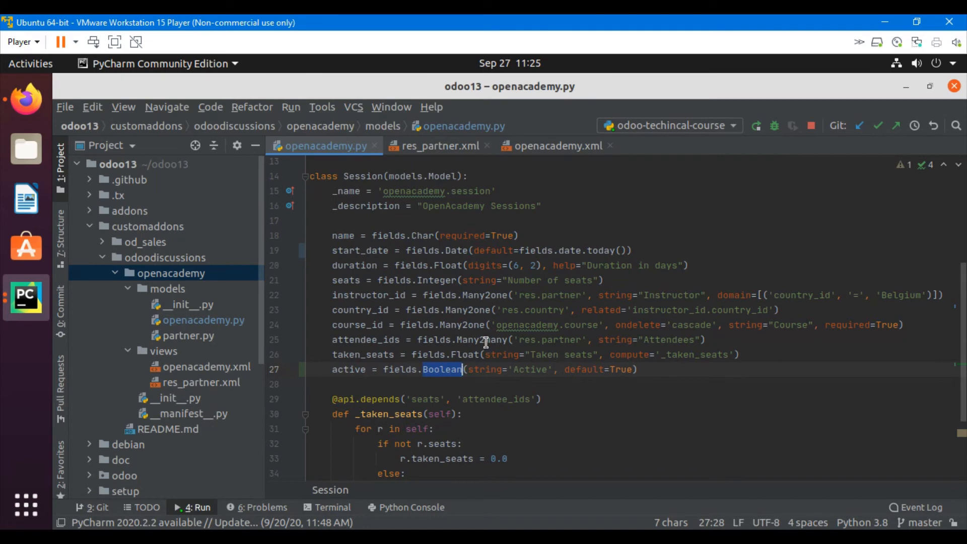
mouse_move(541, 381)
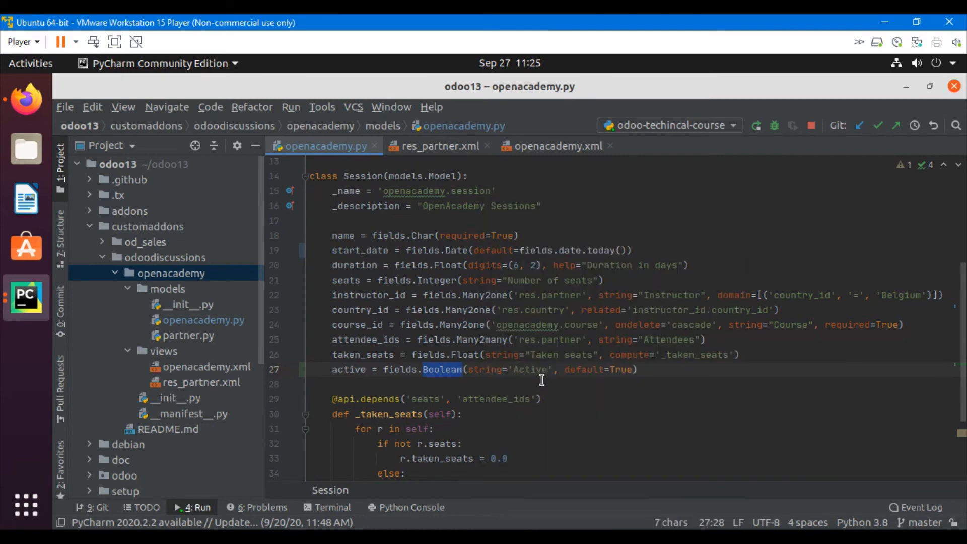
mouse_move(461, 324)
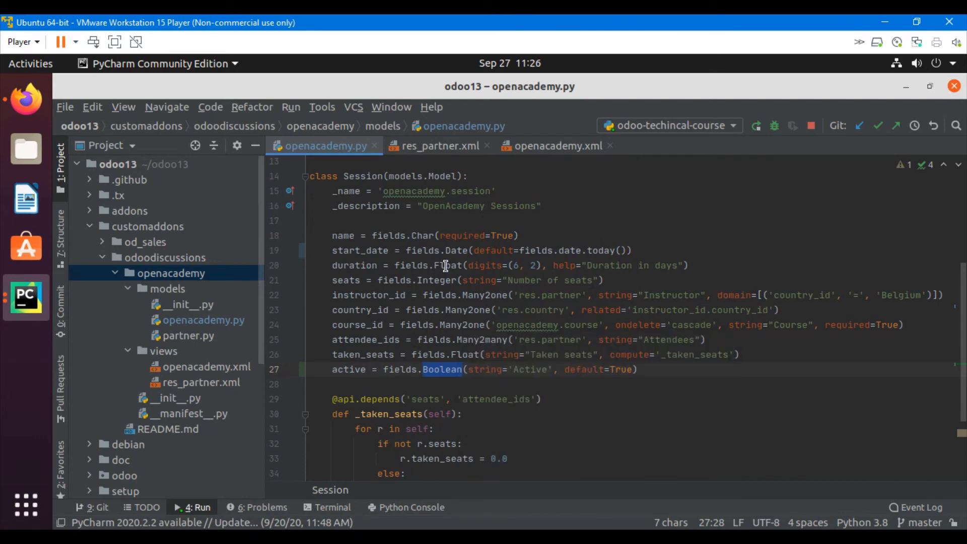
mouse_move(478, 241)
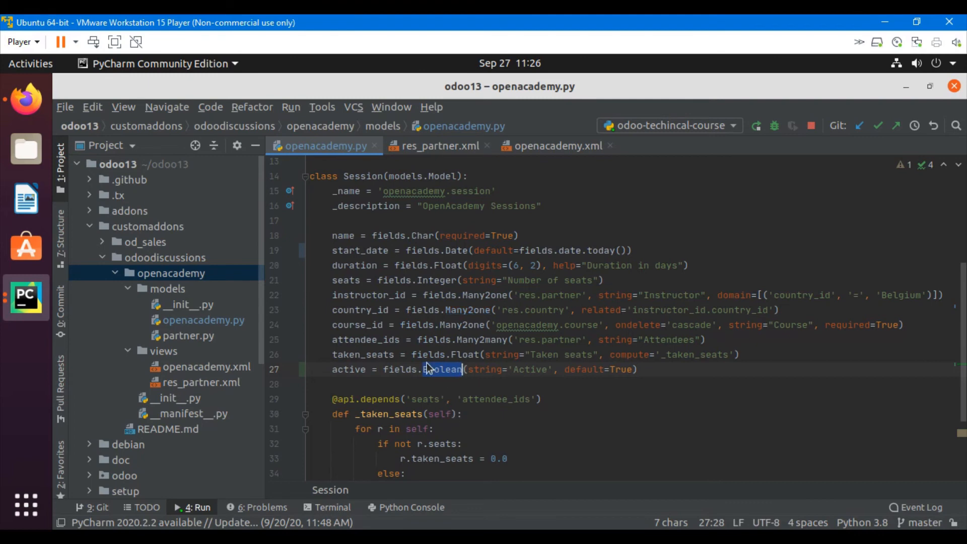
double_click(348, 369)
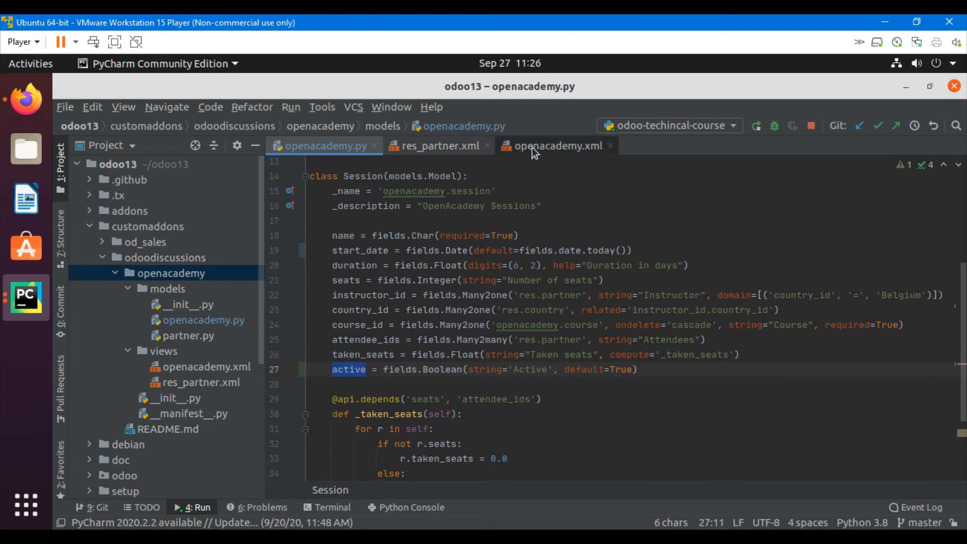
Add <field name="active"/> below country_id in the Session form's General group in openacademy.xml
left_click(551, 145)
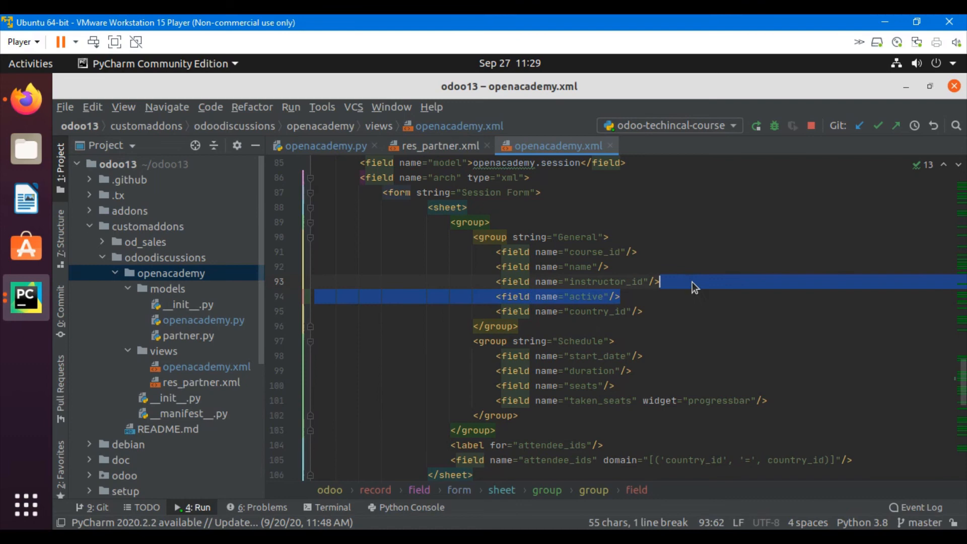
left_click(680, 281)
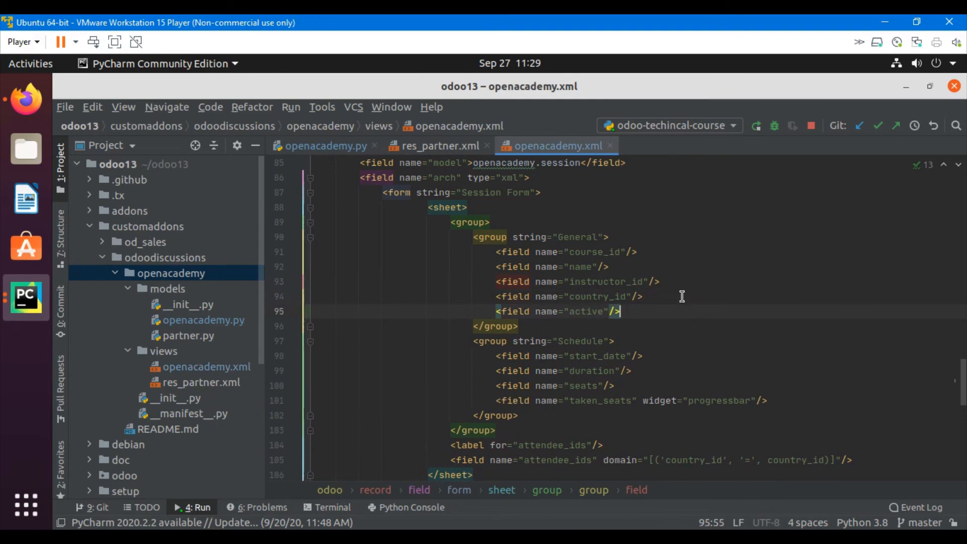
left_click(171, 273)
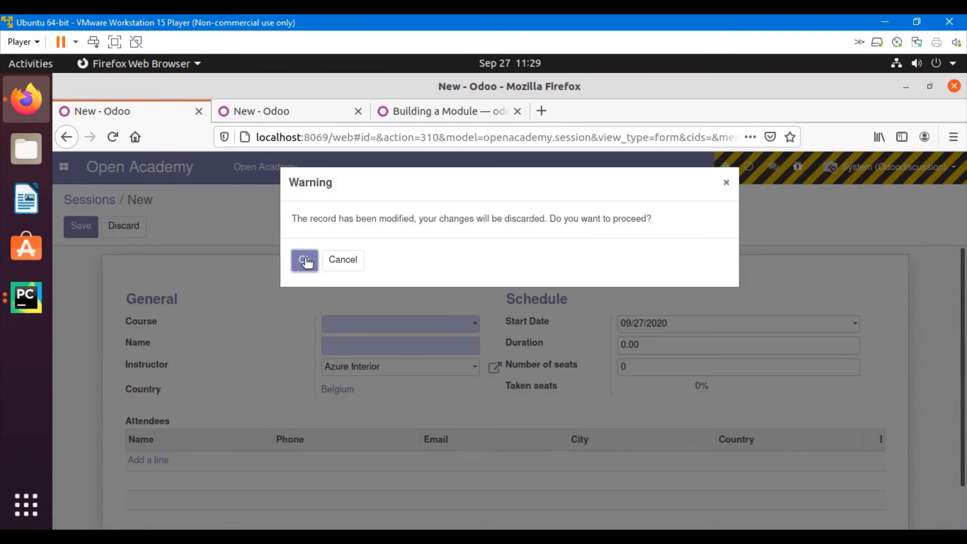
Discard the unsaved session and upgrade the Open Academy module from Apps
left_click(305, 260)
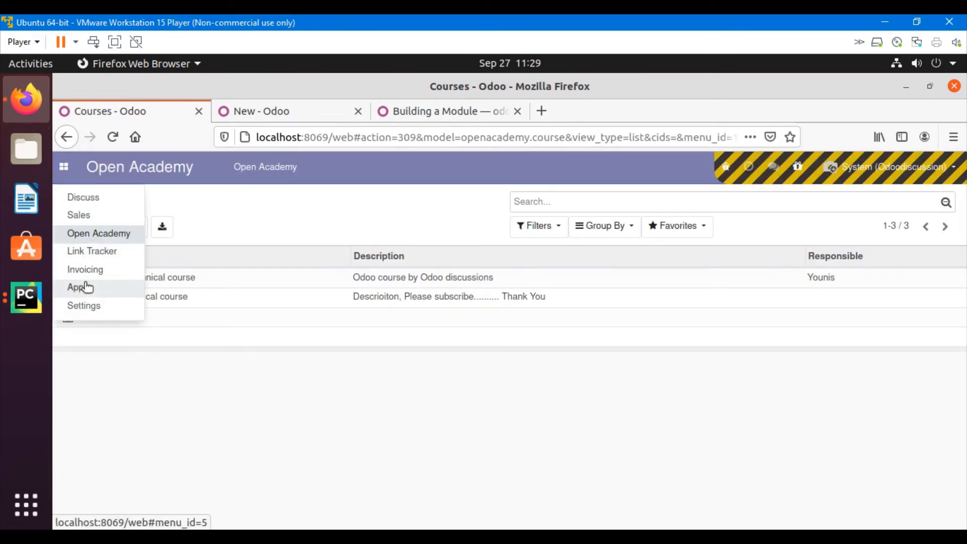
left_click(73, 287)
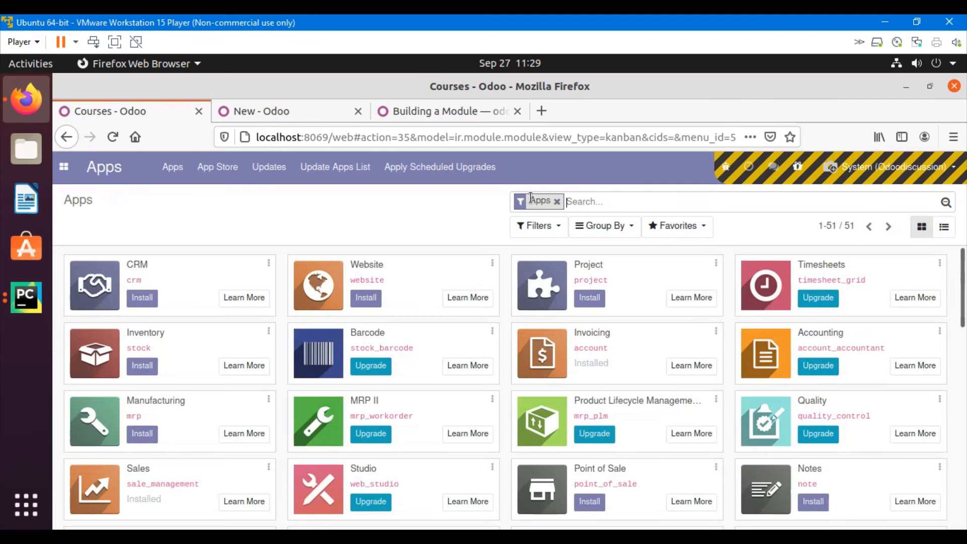
left_click(558, 201)
type("openacademy")
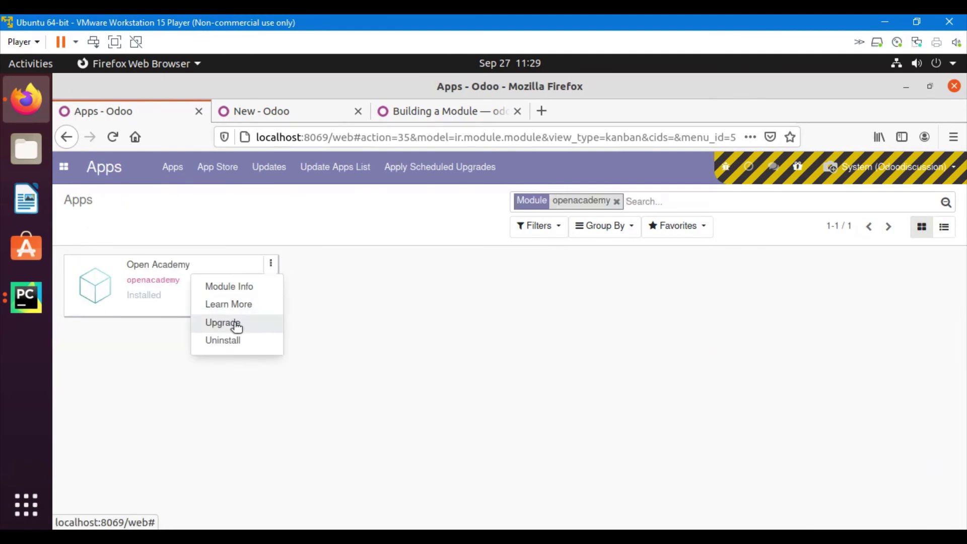
left_click(223, 322)
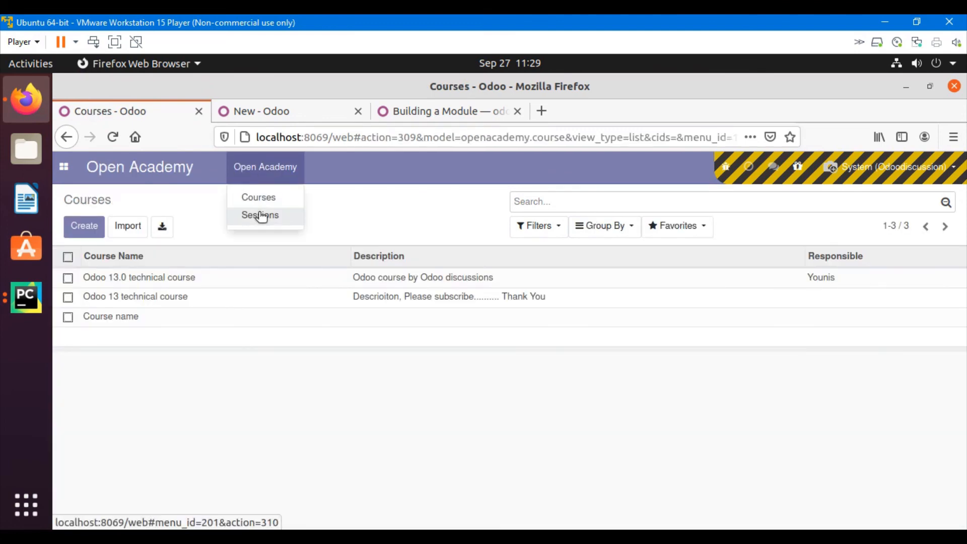
Create a new session and confirm the Active checkbox is ticked with Start Date 09/27/2020
left_click(260, 215)
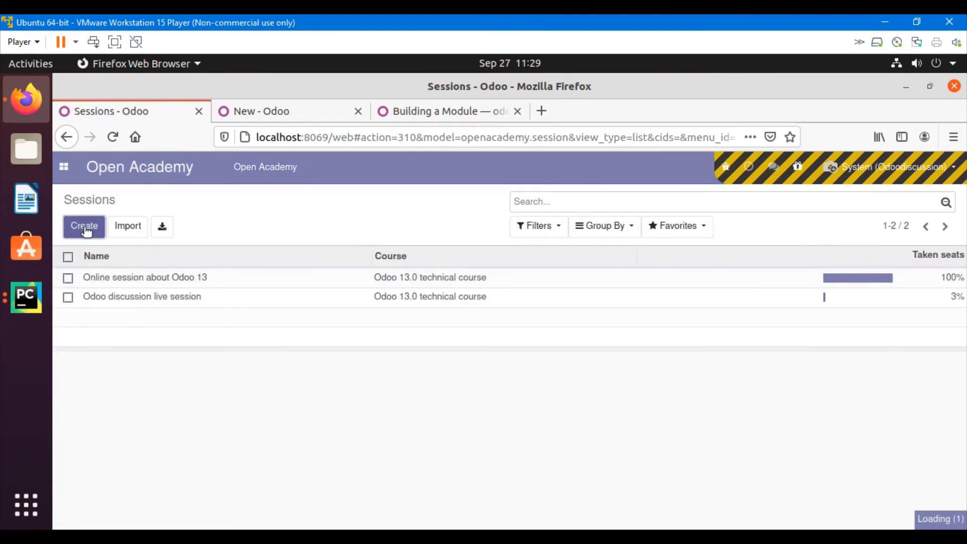
left_click(84, 226)
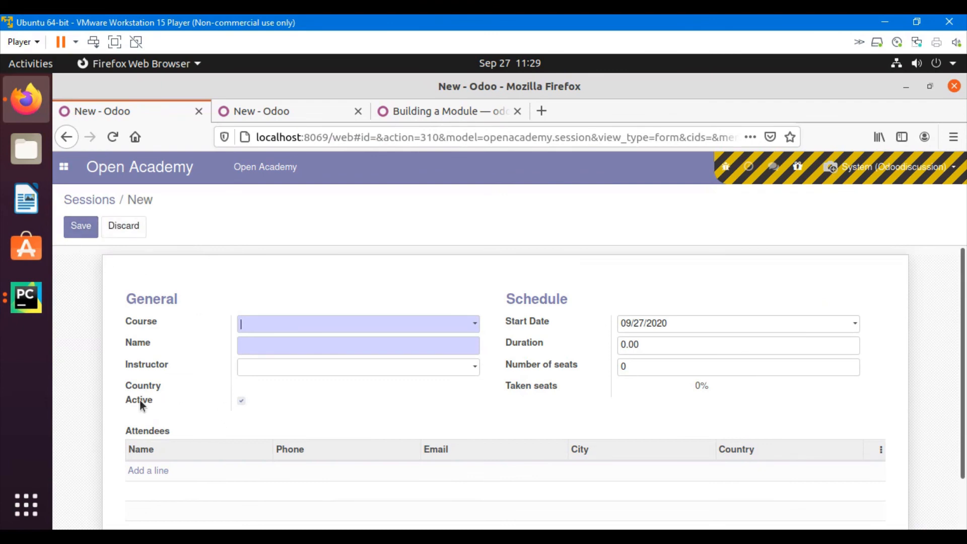
mouse_move(127, 410)
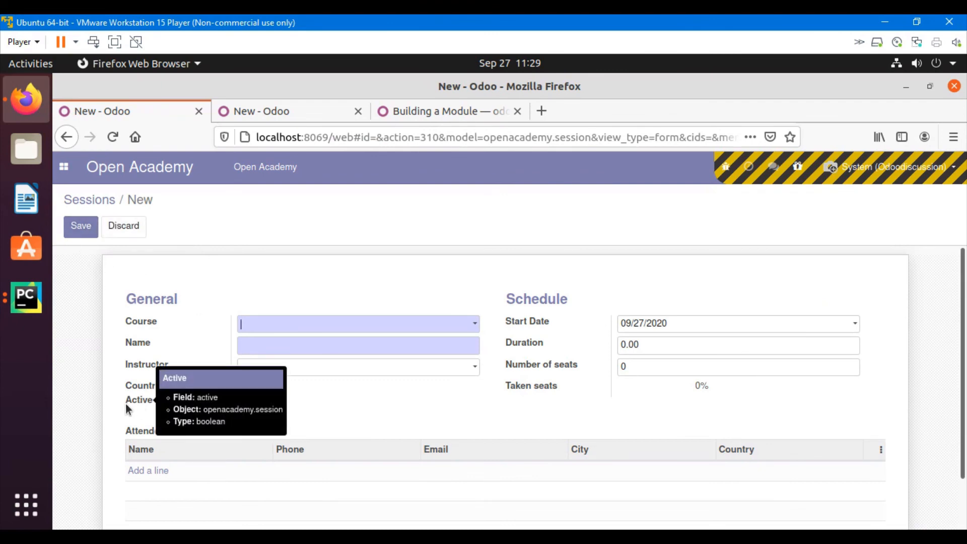
mouse_move(241, 408)
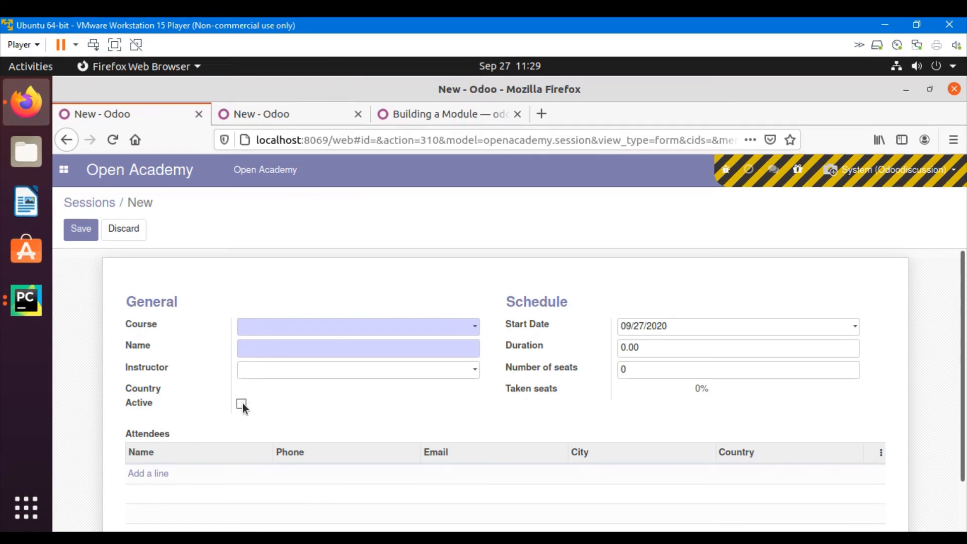
left_click(241, 403)
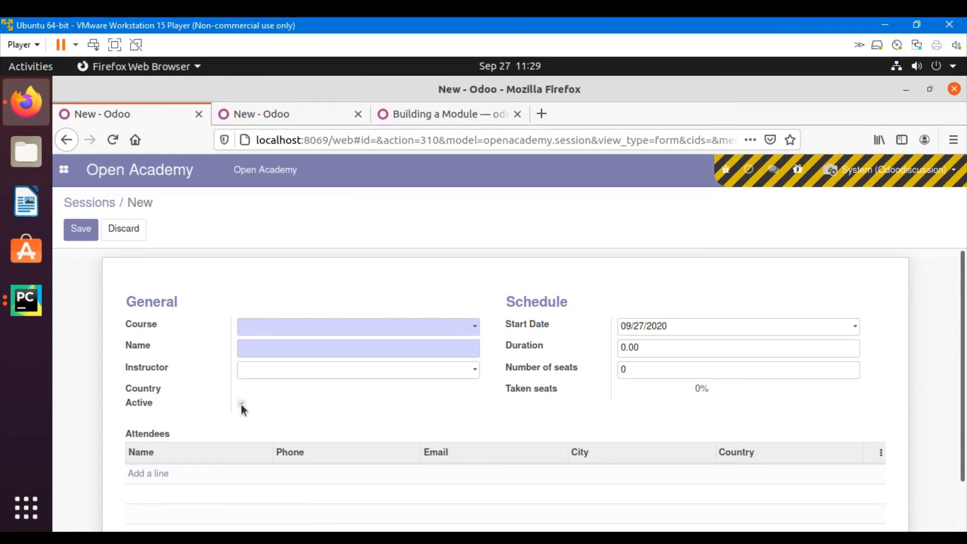
left_click(241, 403)
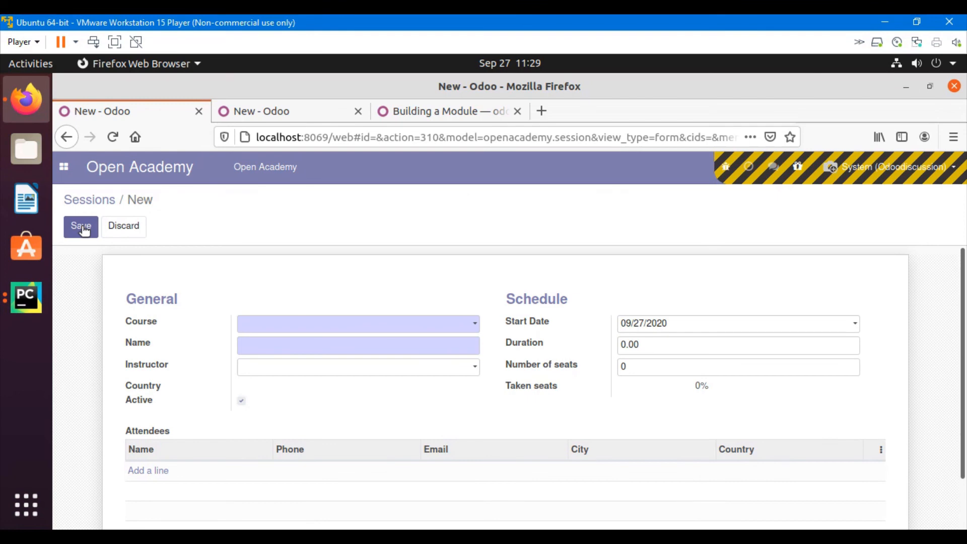
mouse_move(85, 251)
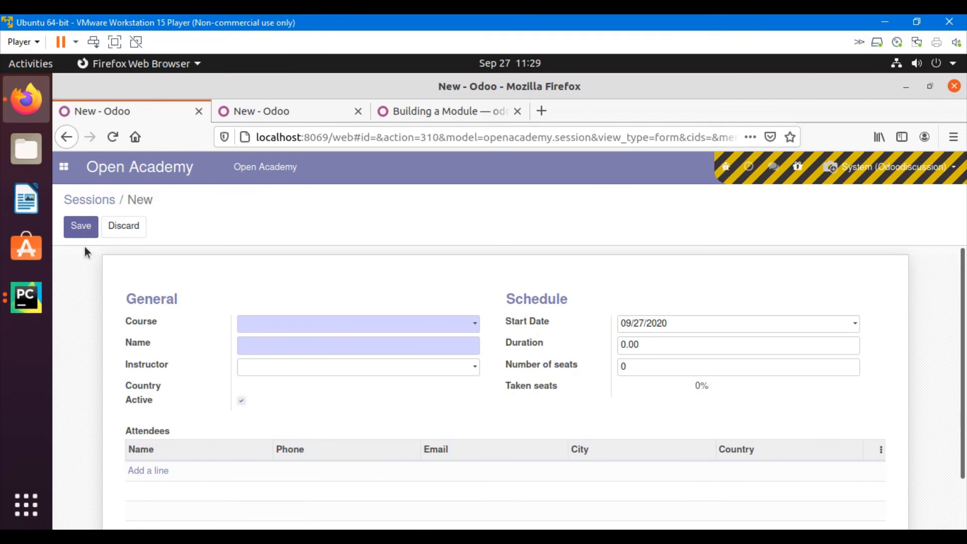
mouse_move(124, 226)
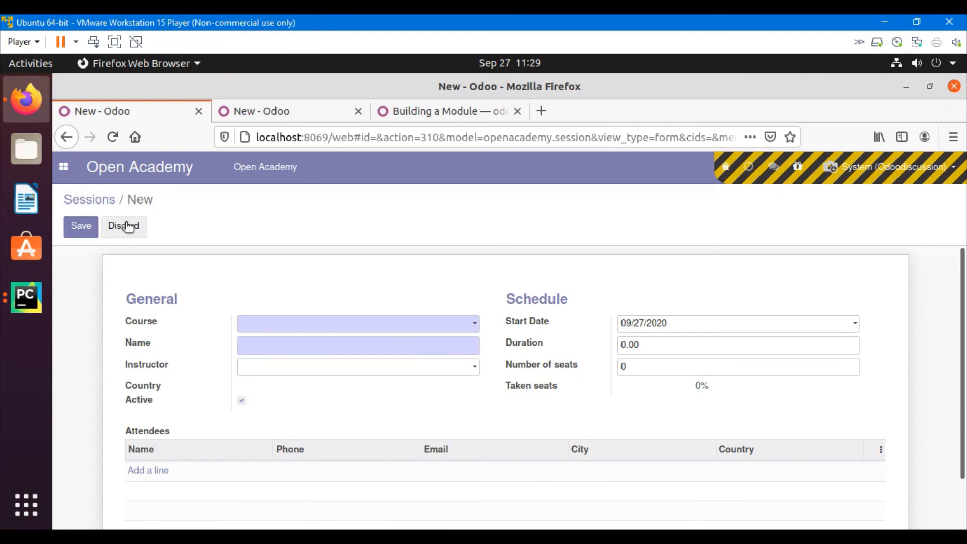
mouse_move(26, 298)
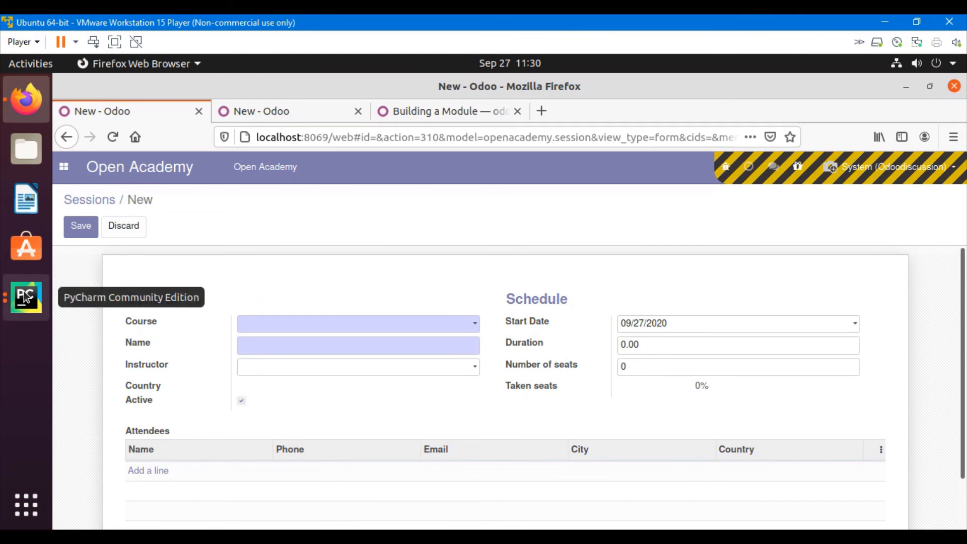